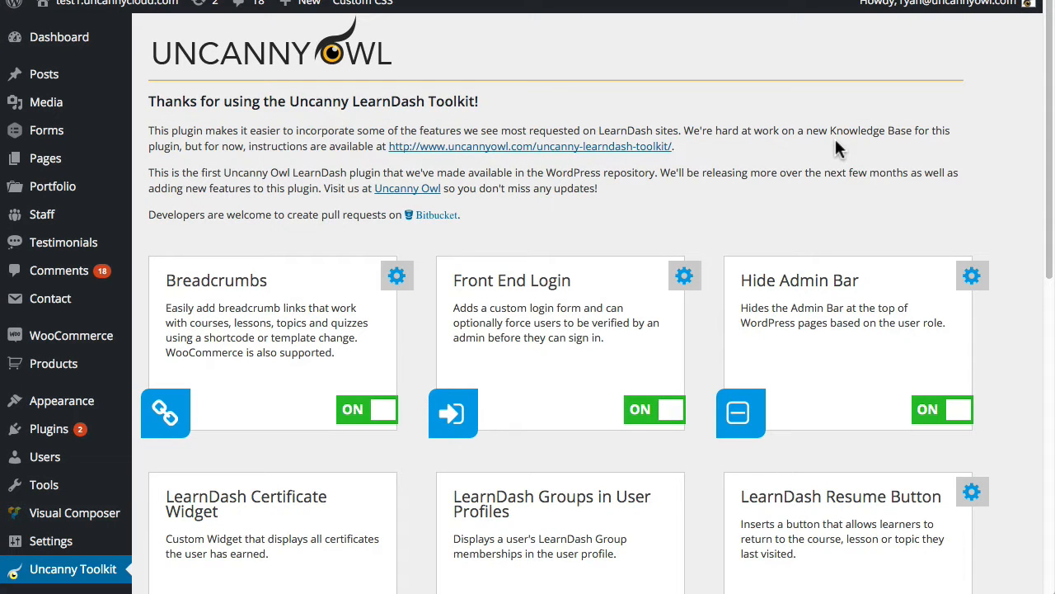
pyautogui.moveTo(655, 180)
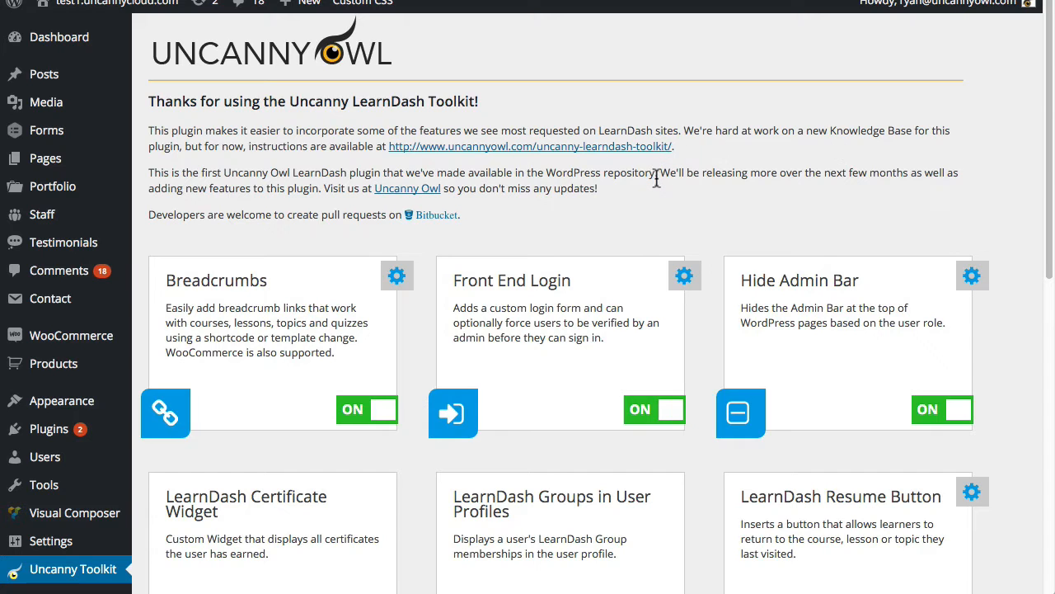
pyautogui.moveTo(657, 222)
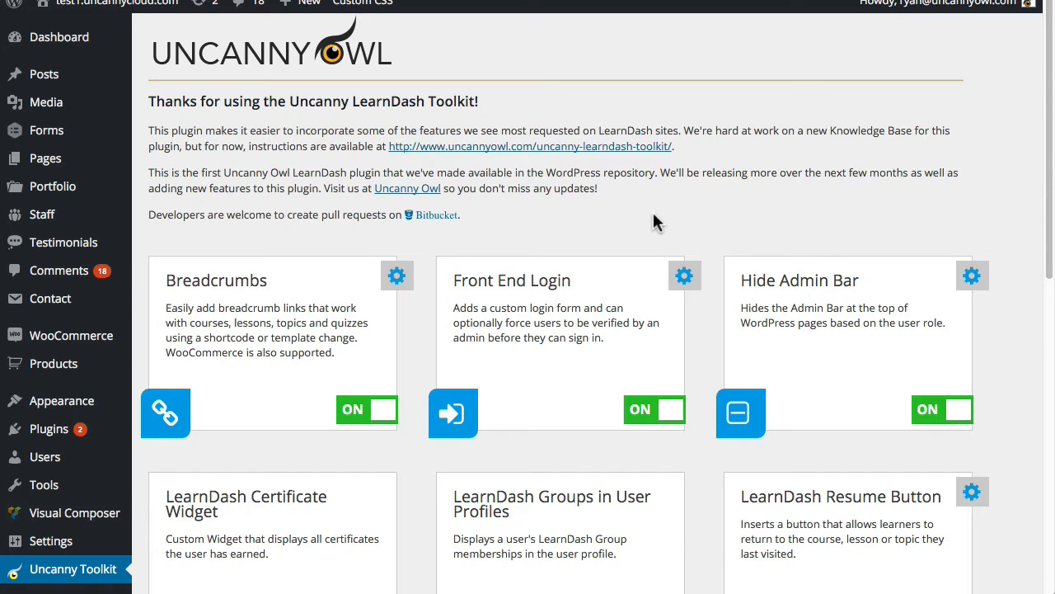
# - Scroll the empty Log In (Main) menu editor down to the Log In/Log Out Links module
pyautogui.scroll(-3)
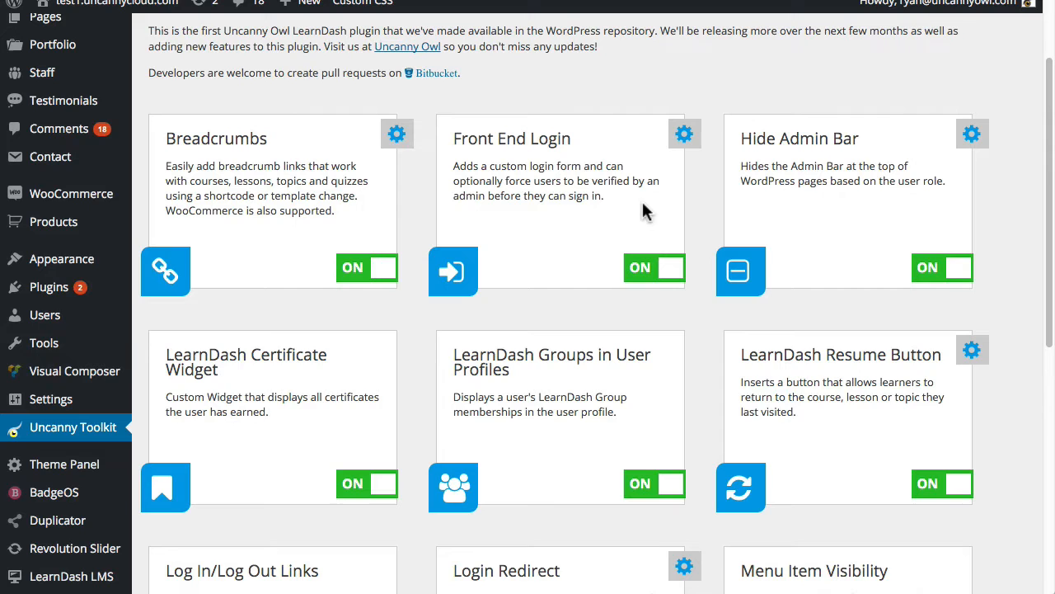
pyautogui.scroll(-3)
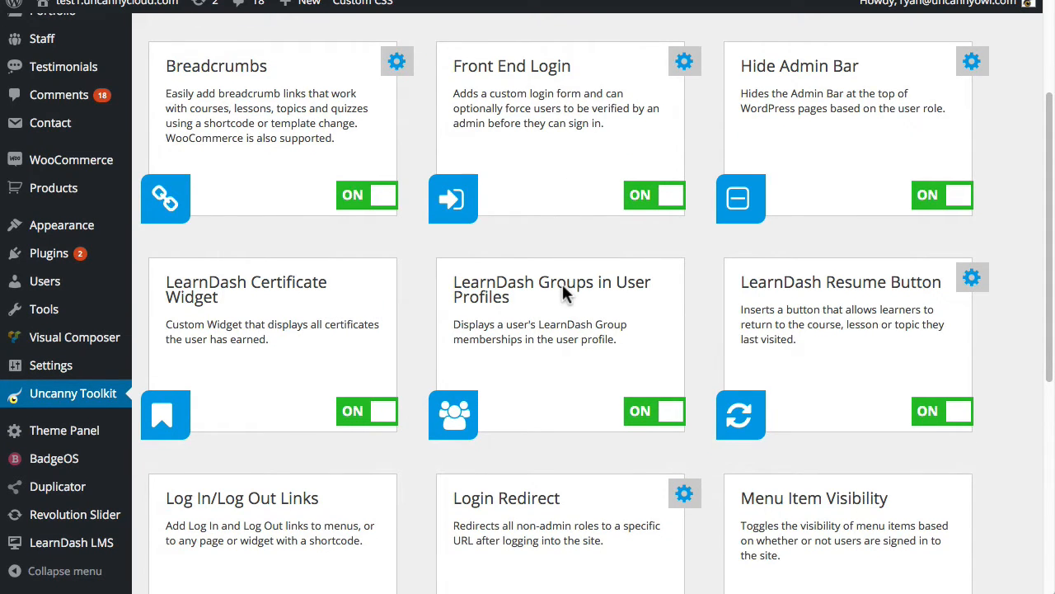
pyautogui.scroll(-3)
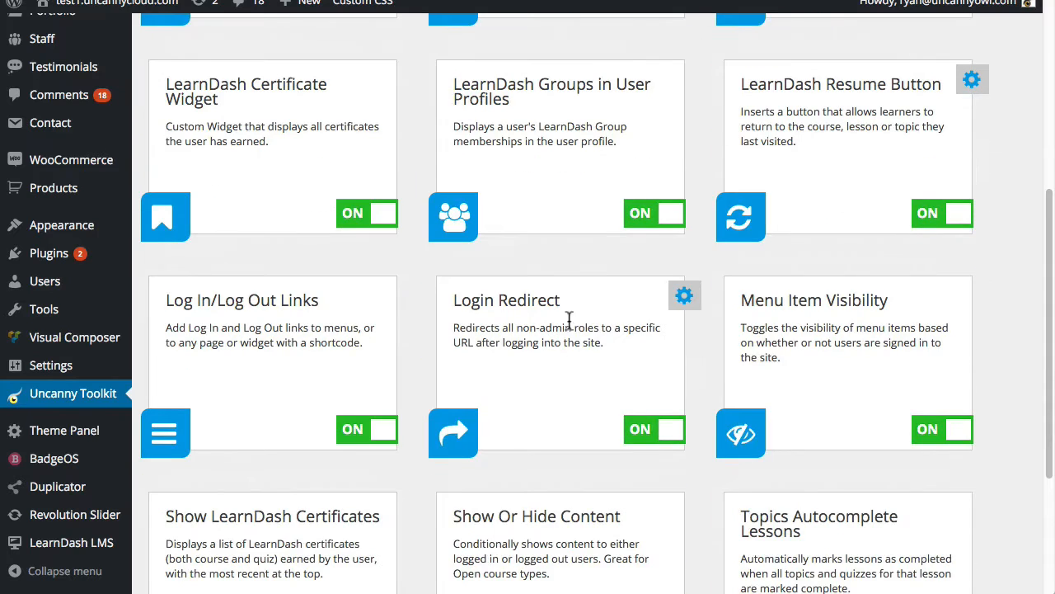
pyautogui.moveTo(239, 322)
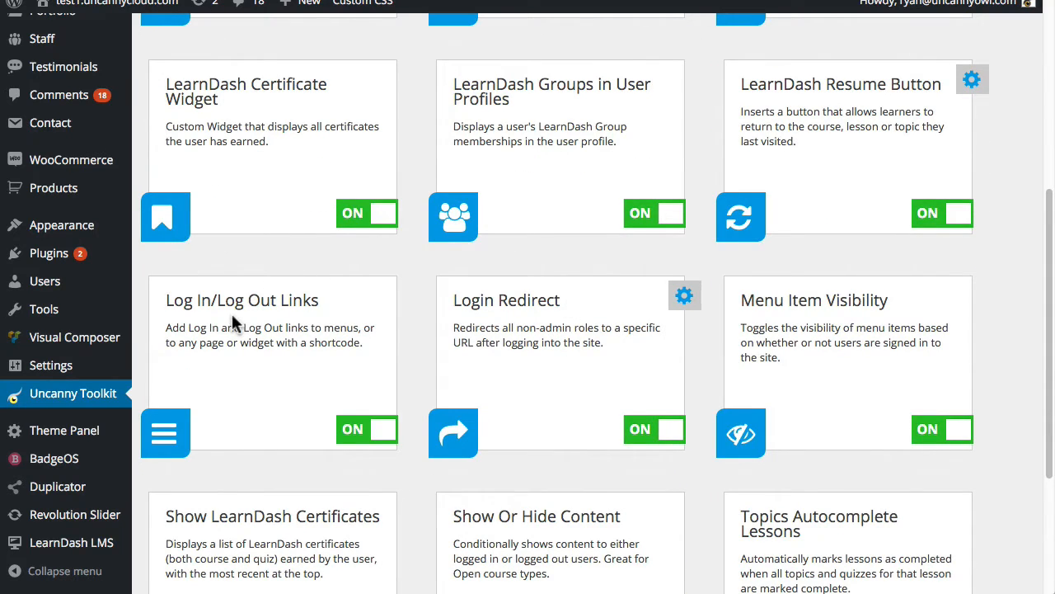
pyautogui.doubleClick(243, 299)
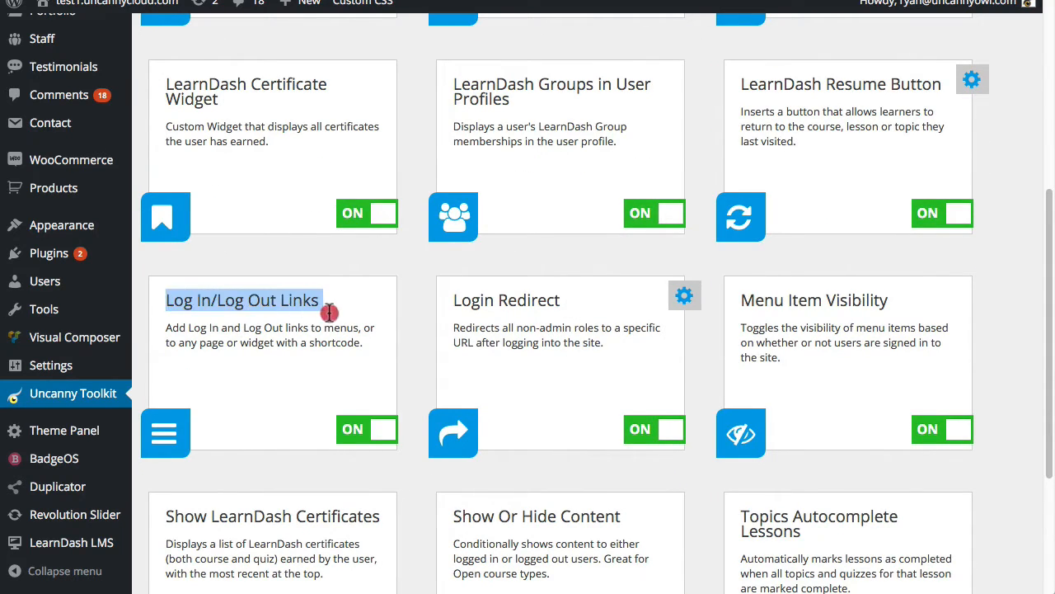
pyautogui.moveTo(394, 437)
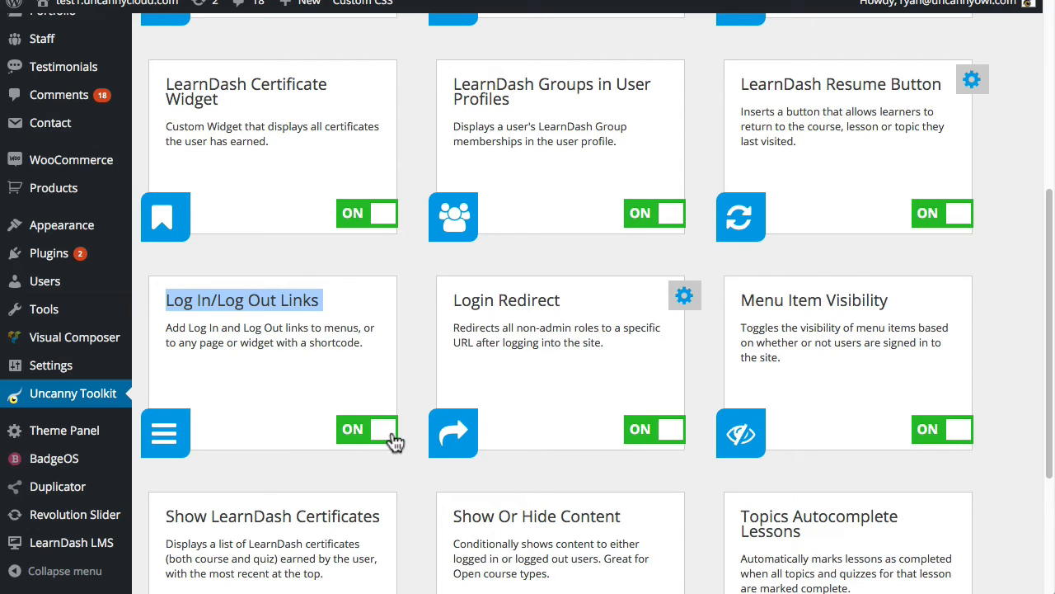
pyautogui.moveTo(390, 439)
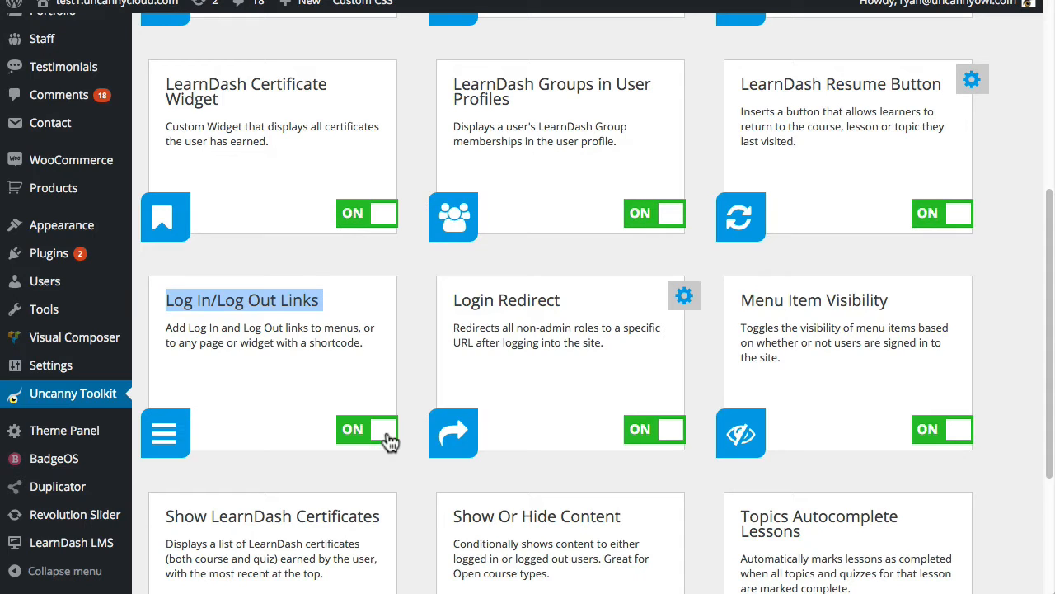
pyautogui.moveTo(278, 268)
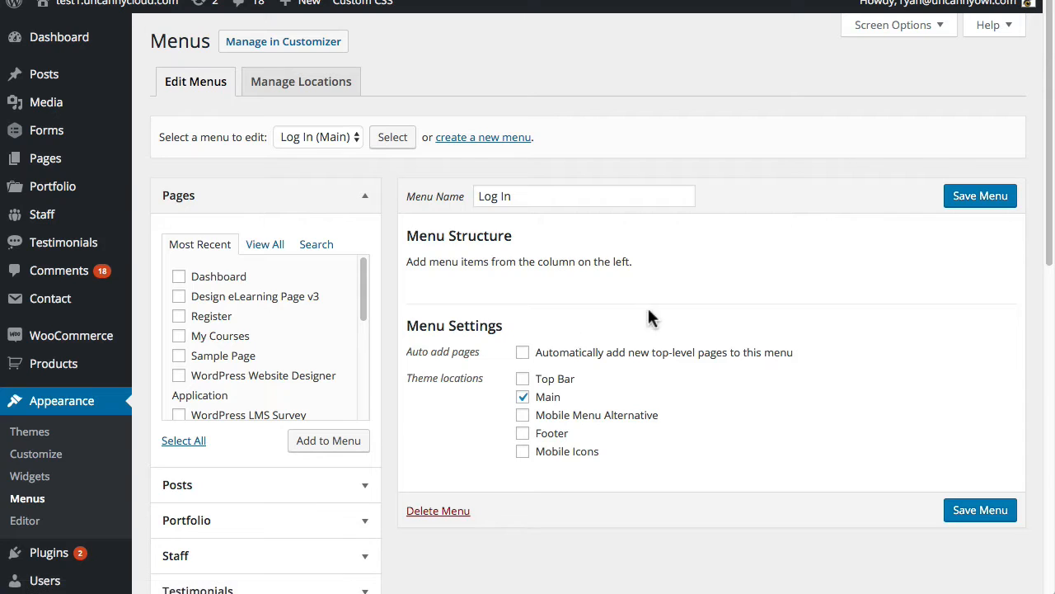
pyautogui.moveTo(527, 251)
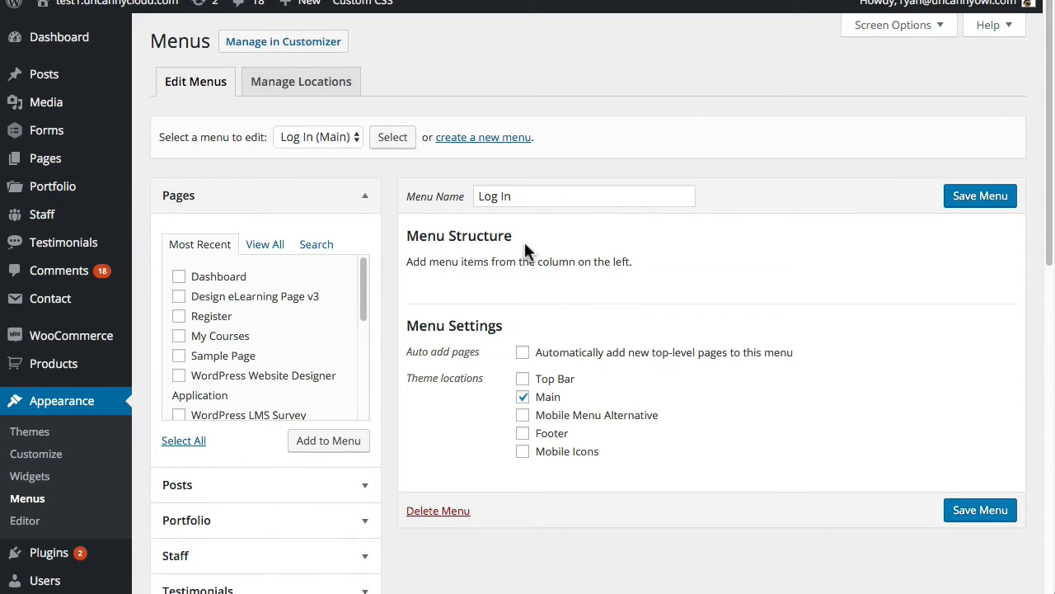
pyautogui.moveTo(540, 293)
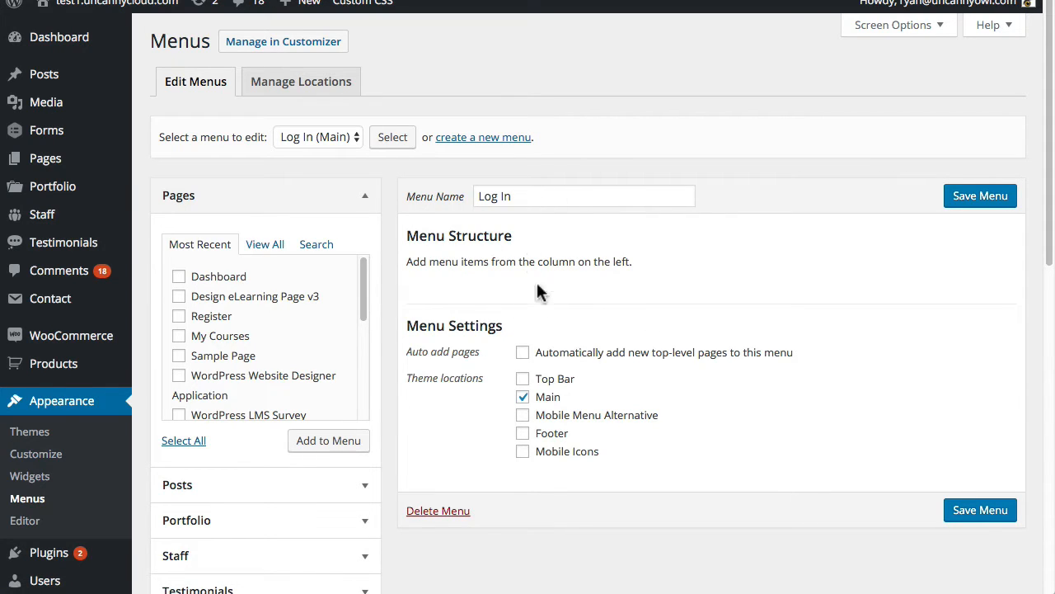
pyautogui.moveTo(550, 222)
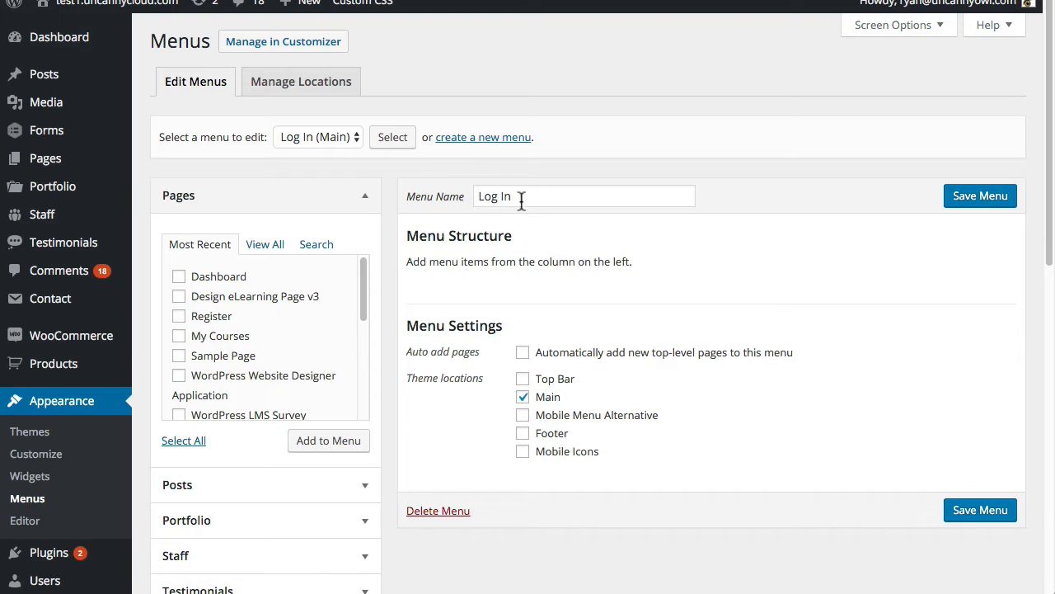
pyautogui.moveTo(480, 405)
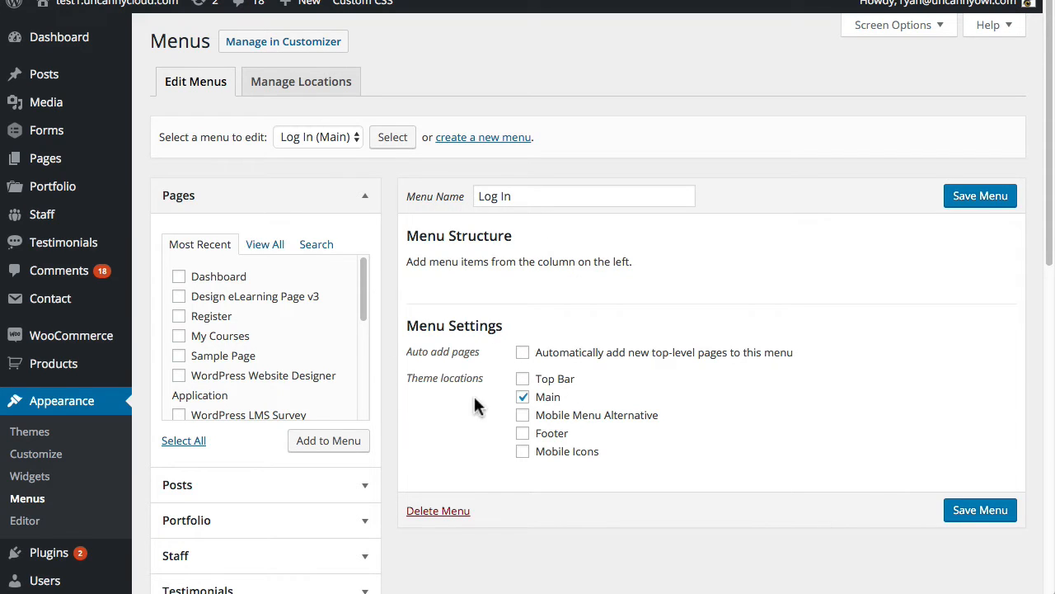
pyautogui.moveTo(484, 372)
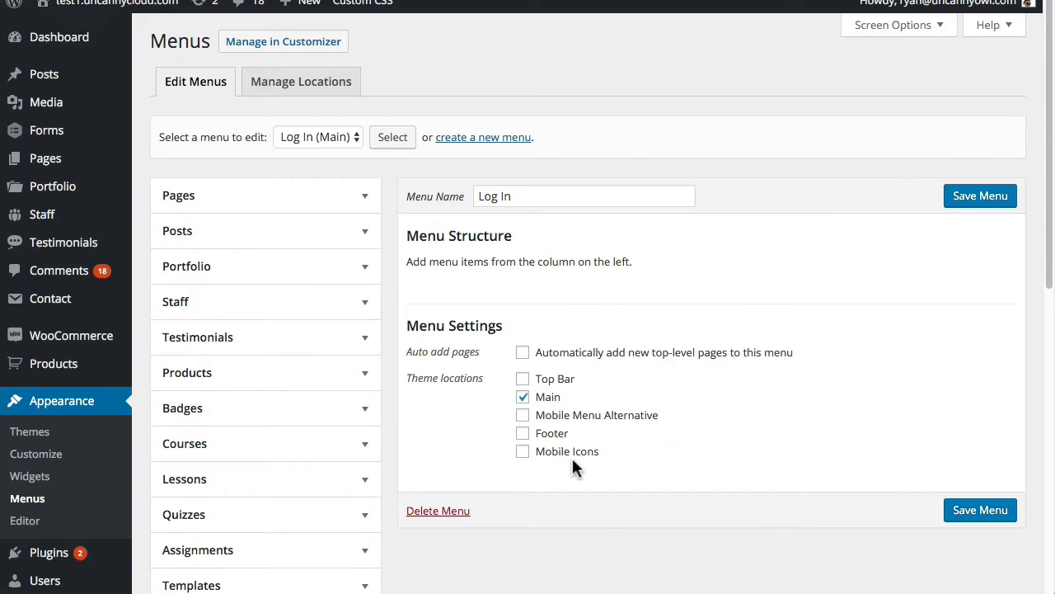
pyautogui.moveTo(482, 444)
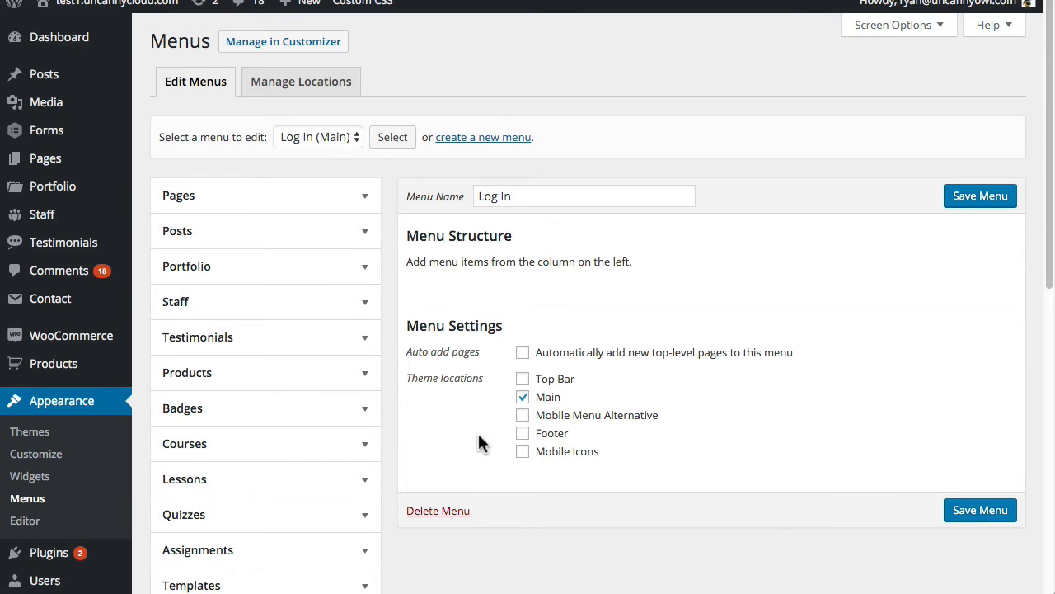
# - Add the Log In / Log Out and Register links from Uncanny Menu Links to the menu
pyautogui.scroll(-3)
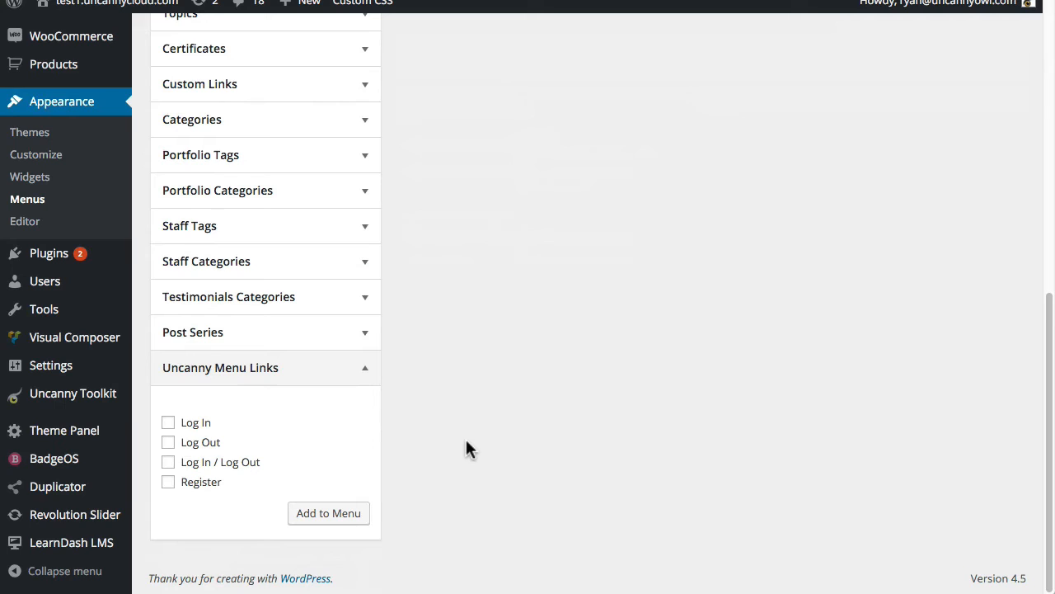
pyautogui.moveTo(347, 421)
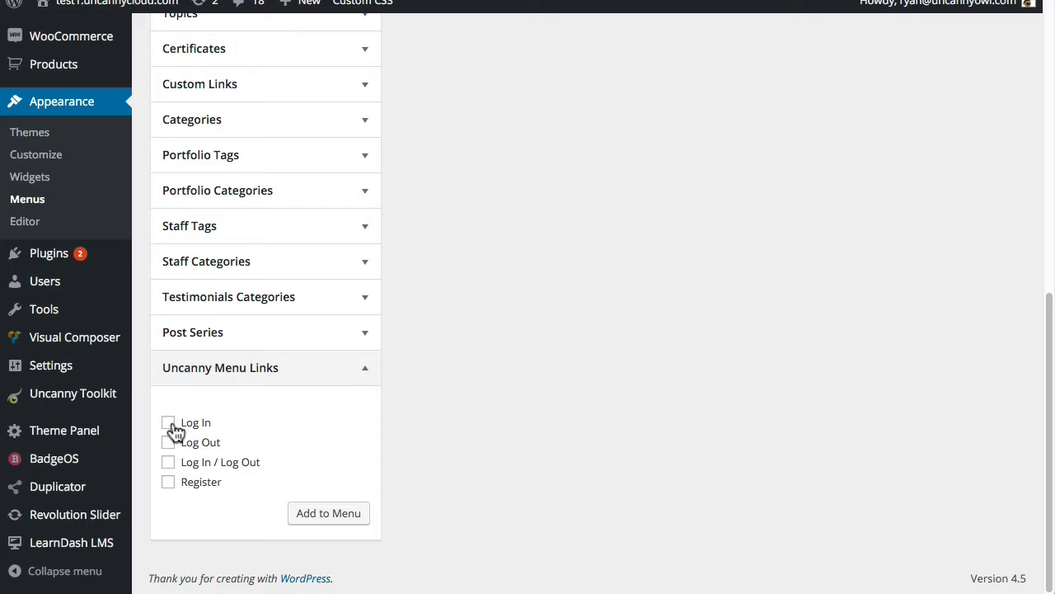
pyautogui.moveTo(168, 476)
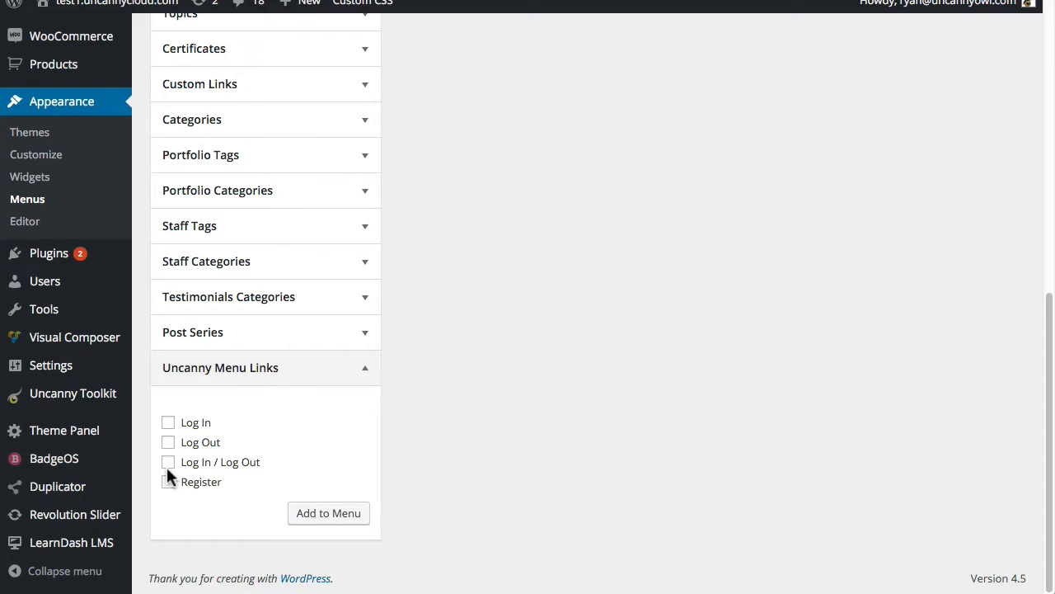
pyautogui.click(168, 482)
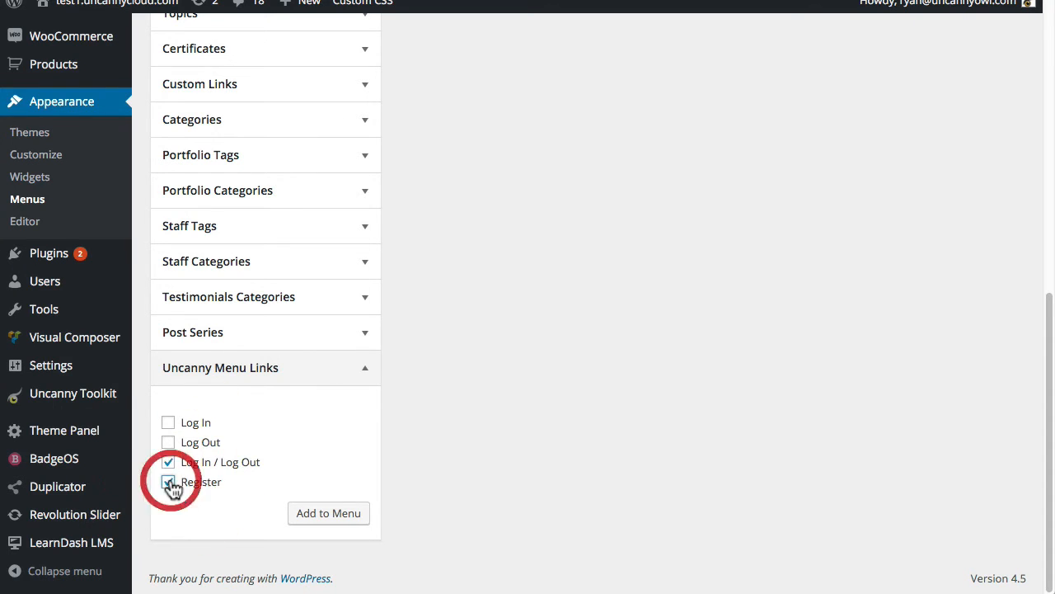
pyautogui.click(168, 482)
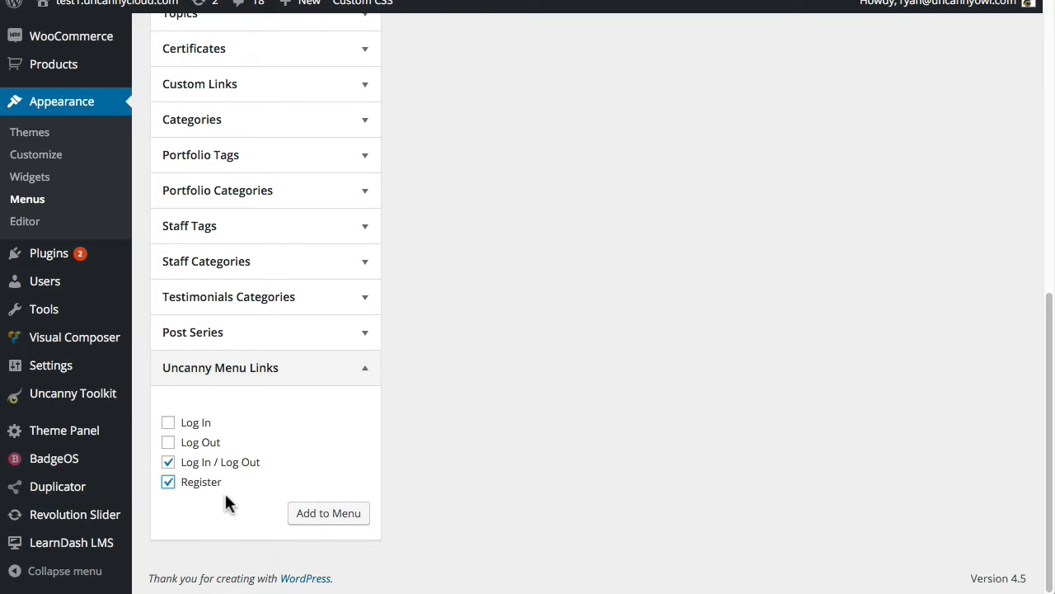
pyautogui.moveTo(216, 479)
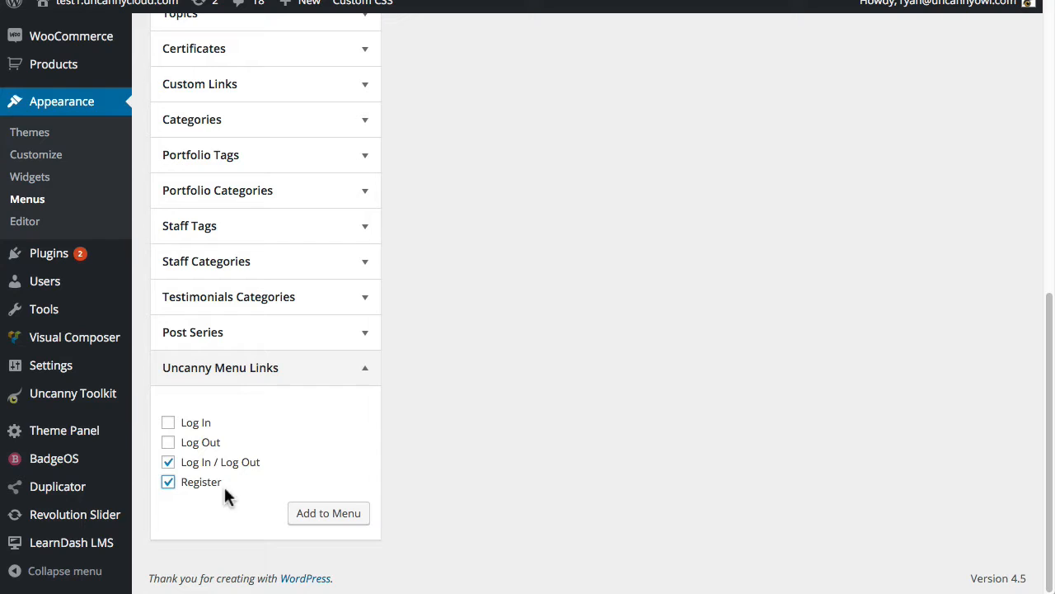
pyautogui.moveTo(198, 491)
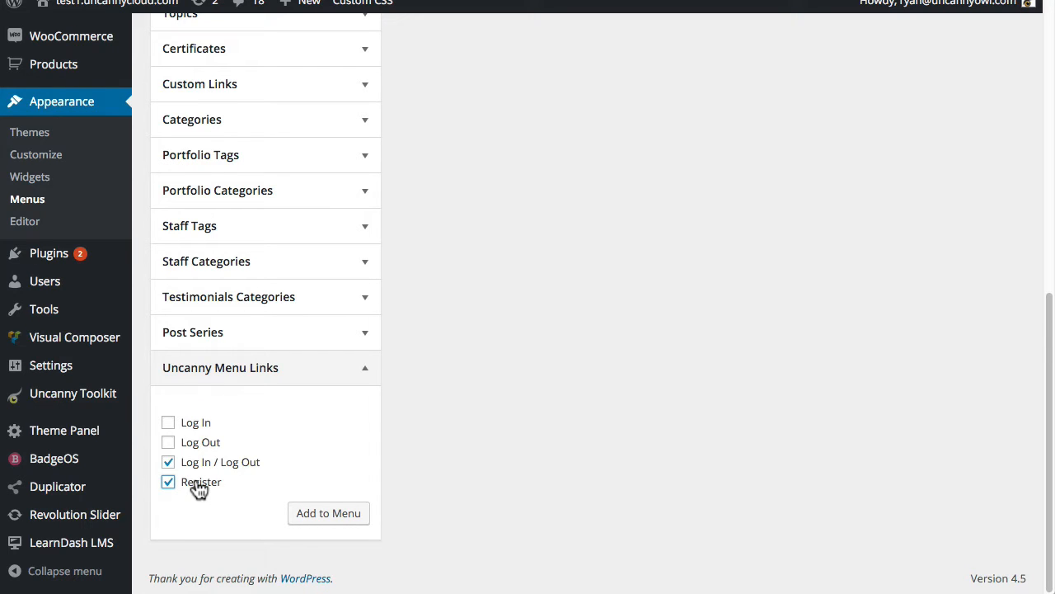
pyautogui.click(328, 512)
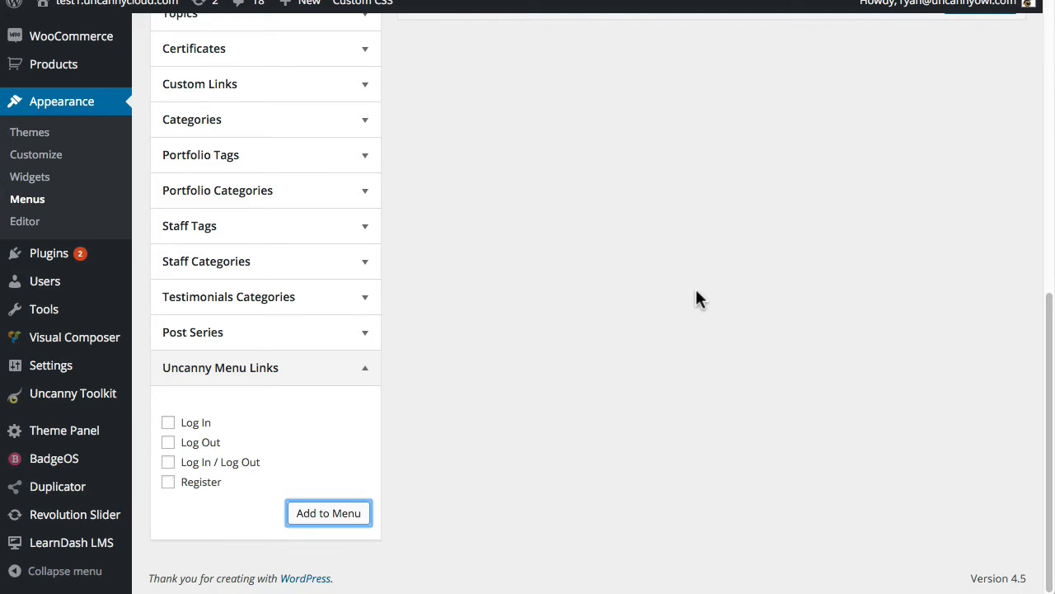
pyautogui.click(328, 513)
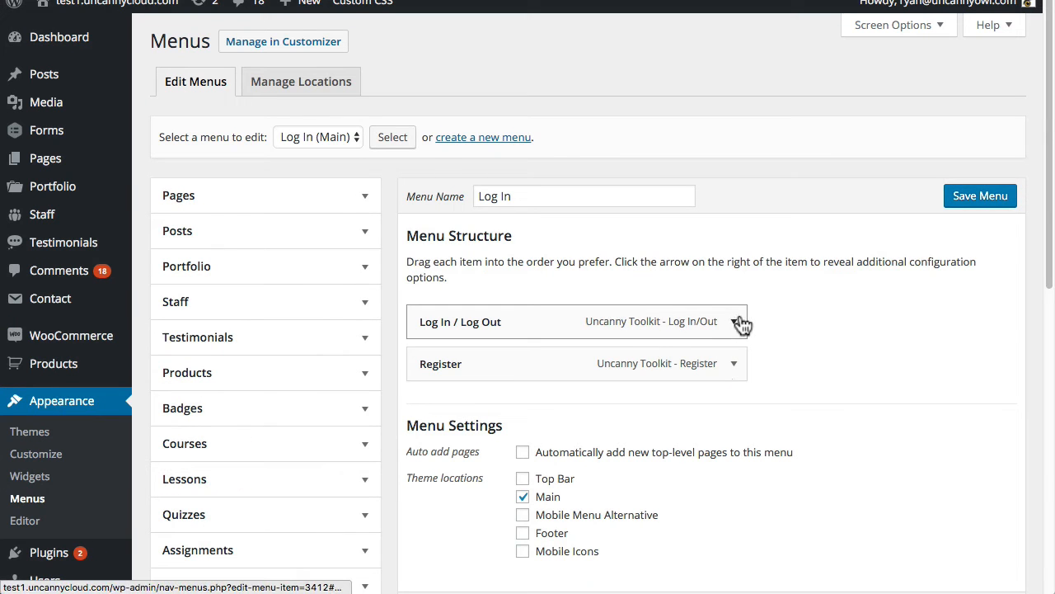
pyautogui.scroll(-3)
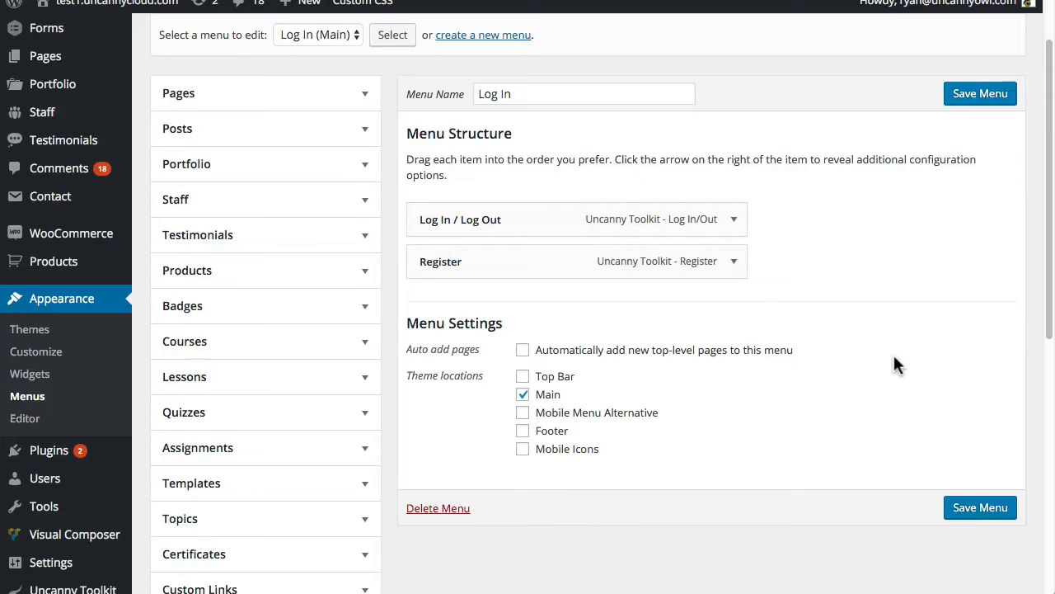
pyautogui.scroll(-3)
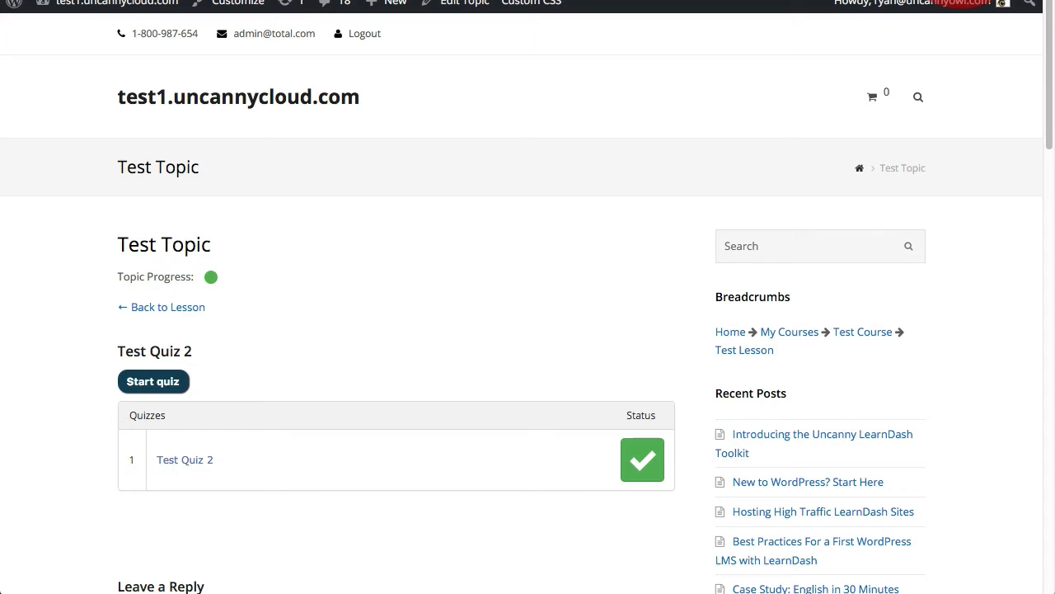
pyautogui.moveTo(513, 48)
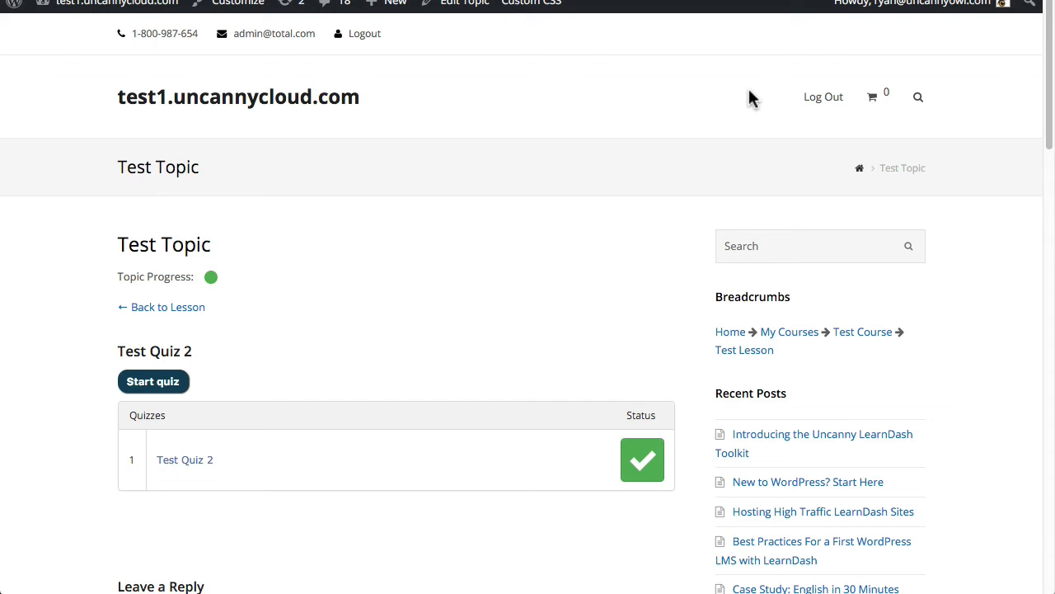
pyautogui.moveTo(772, 49)
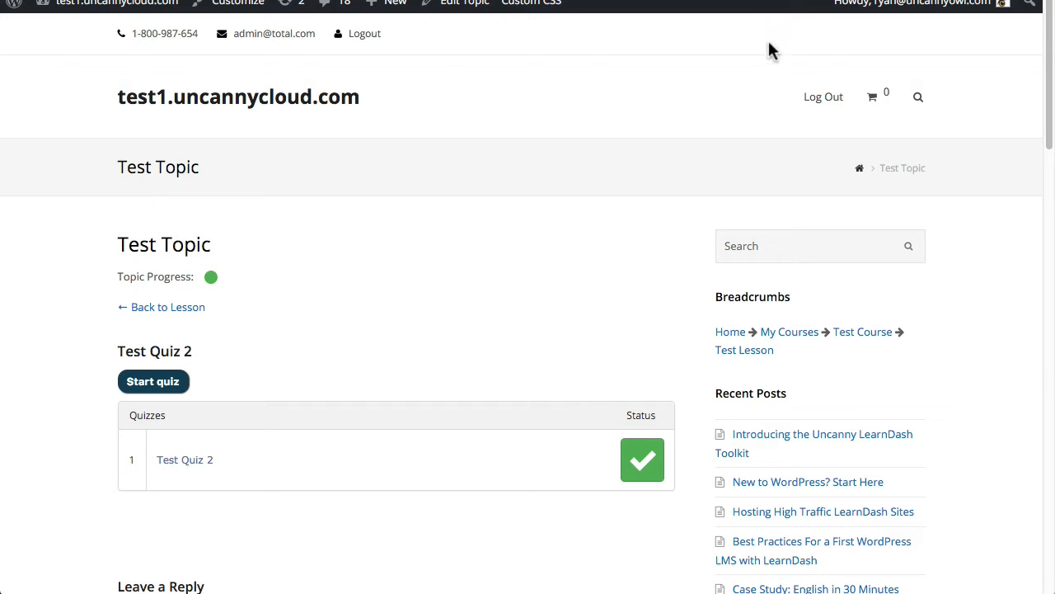
pyautogui.moveTo(726, 102)
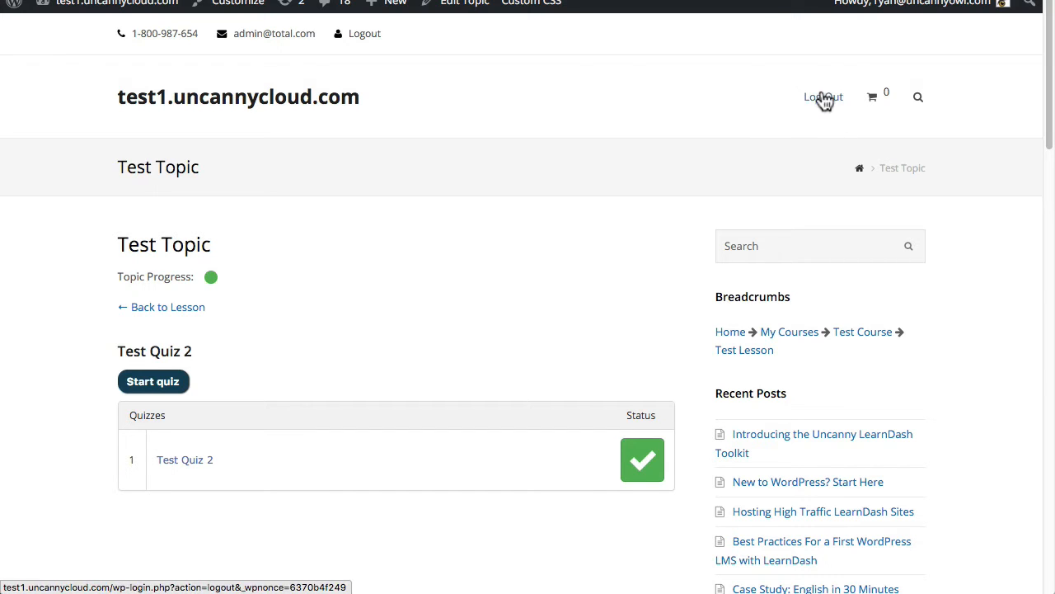
pyautogui.moveTo(823, 97)
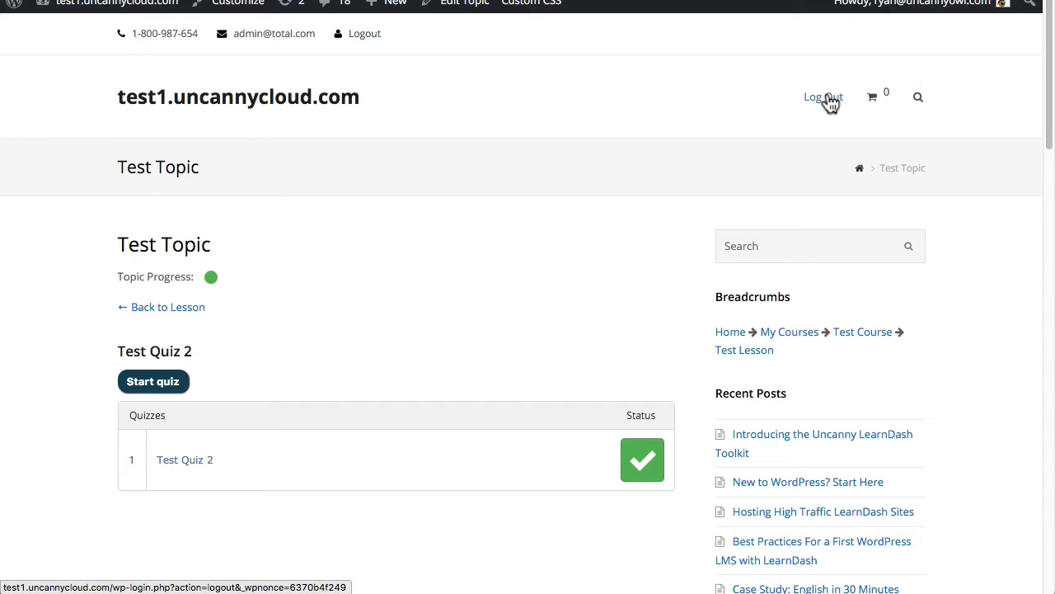
pyautogui.moveTo(823, 96)
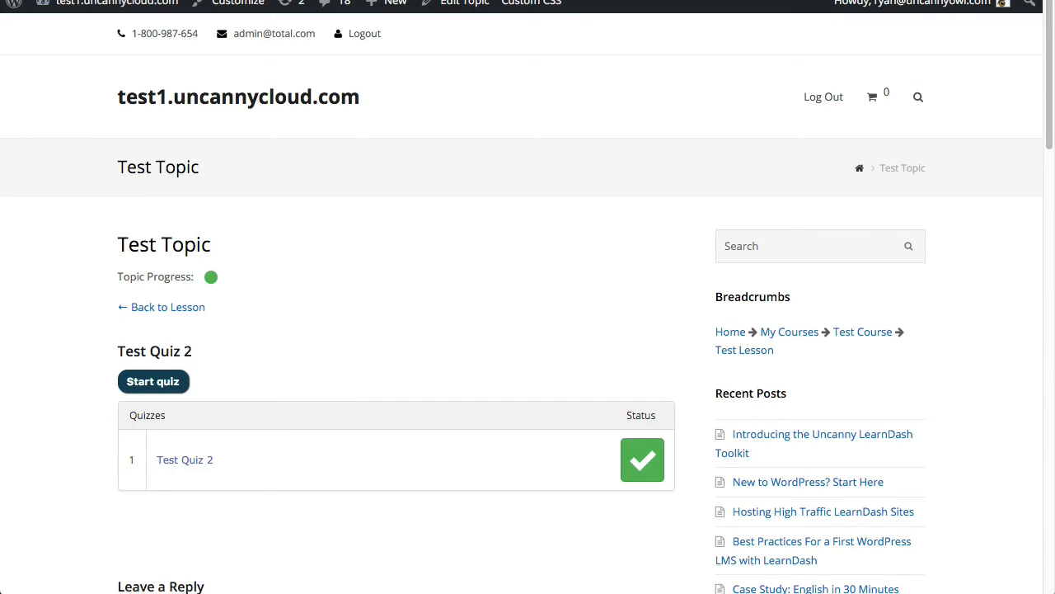
pyautogui.moveTo(199, 77)
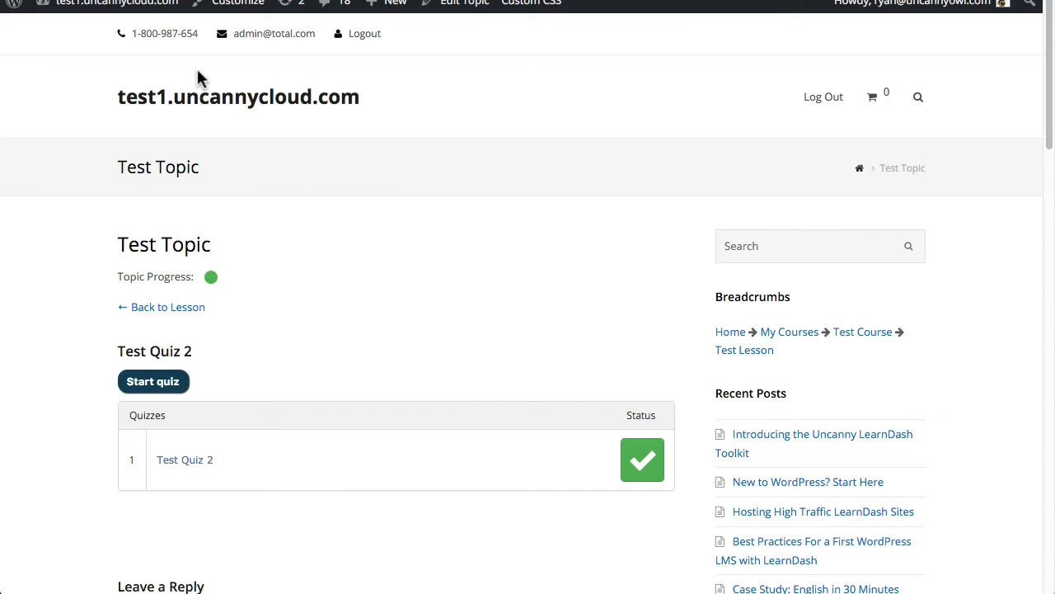
# - Open the site in an incognito window and follow the Register menu link while logged out
pyautogui.rightClick(238, 96)
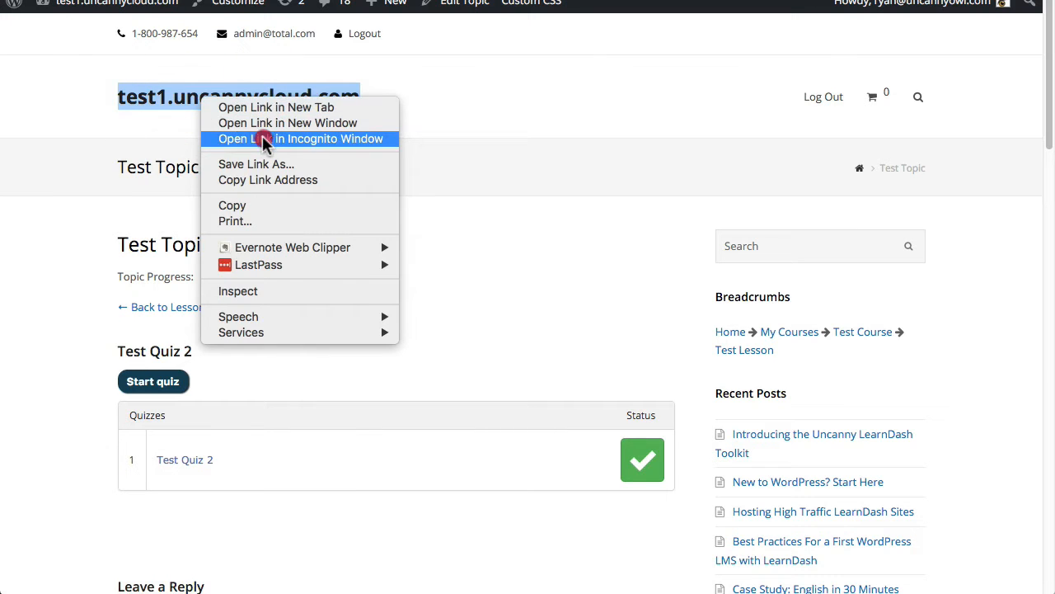
pyautogui.click(299, 138)
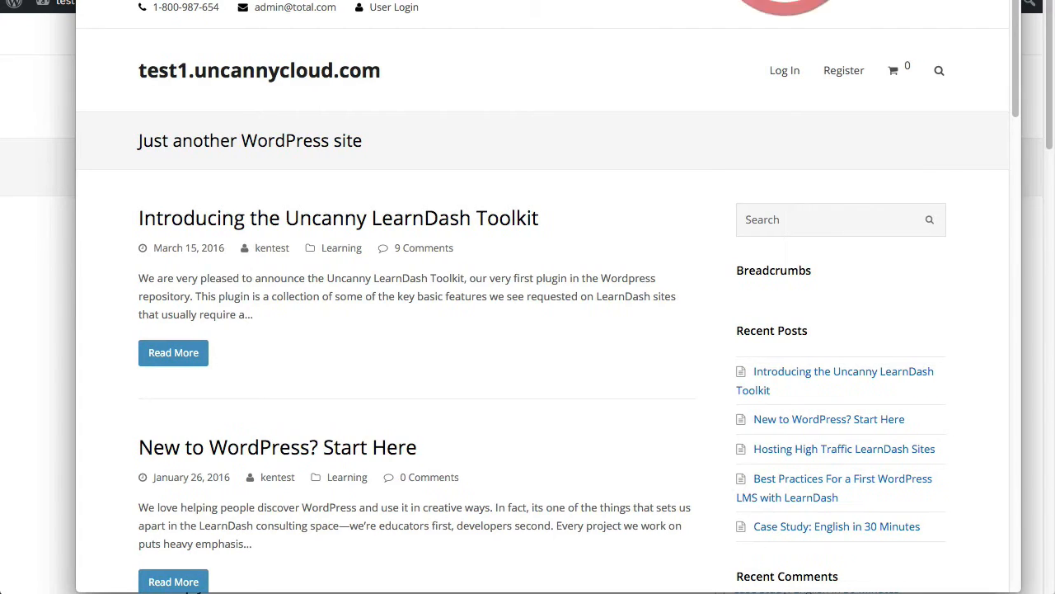
pyautogui.moveTo(843, 70)
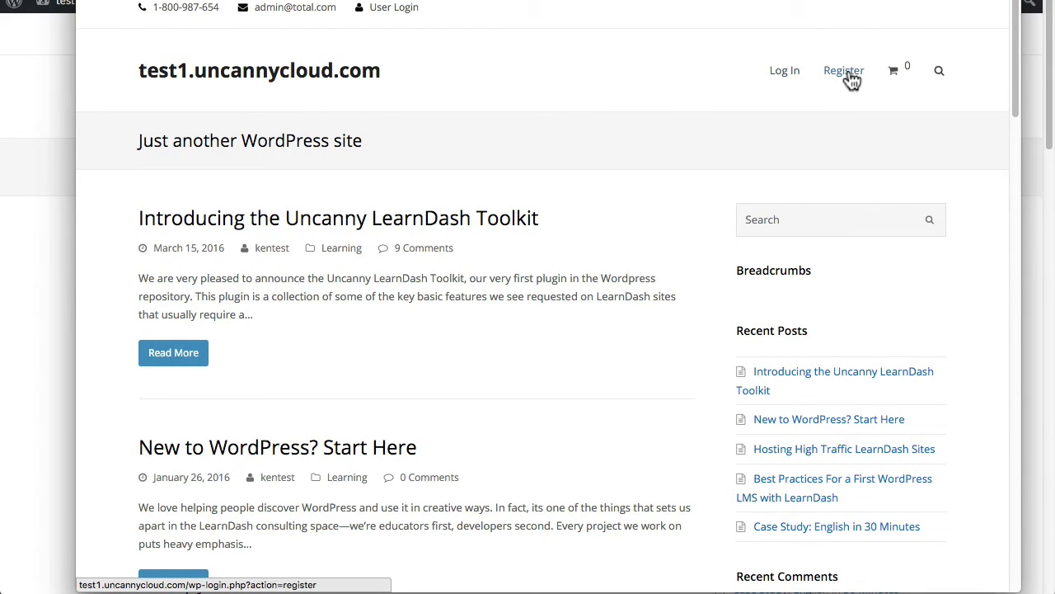
pyautogui.click(784, 70)
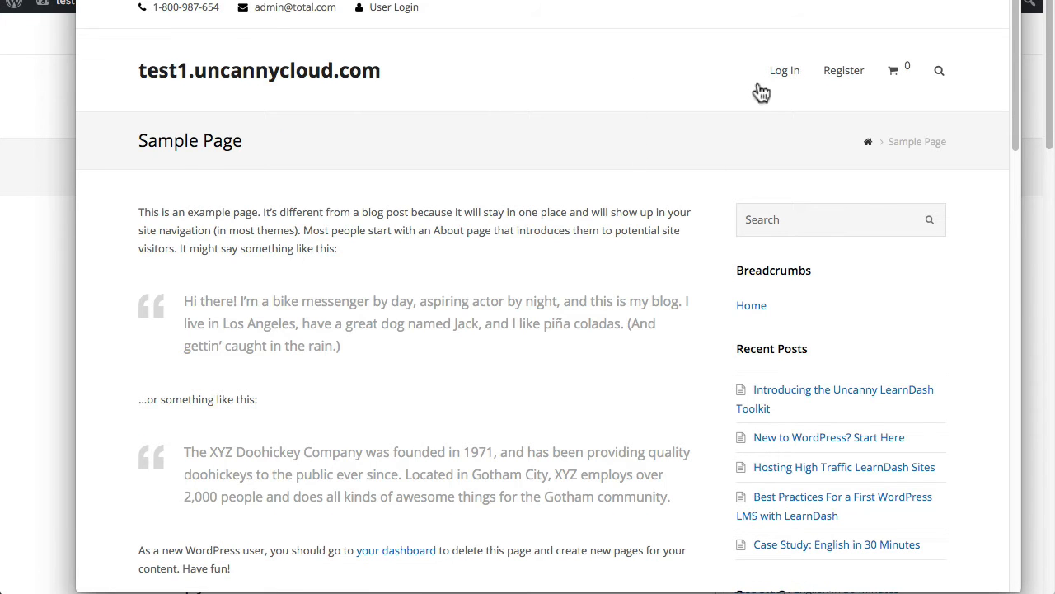
pyautogui.scroll(-3)
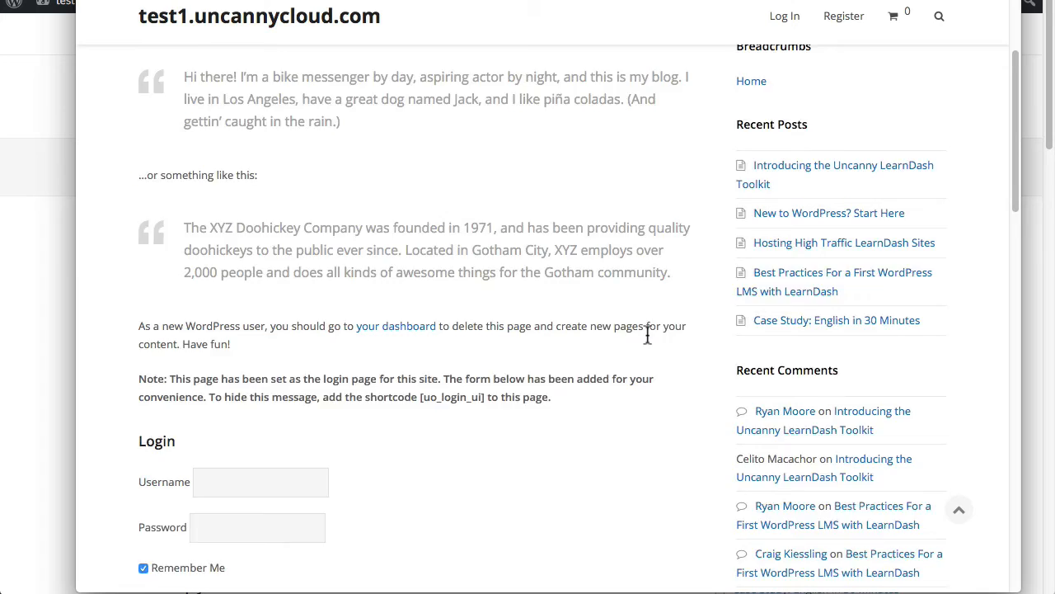
pyautogui.scroll(-3)
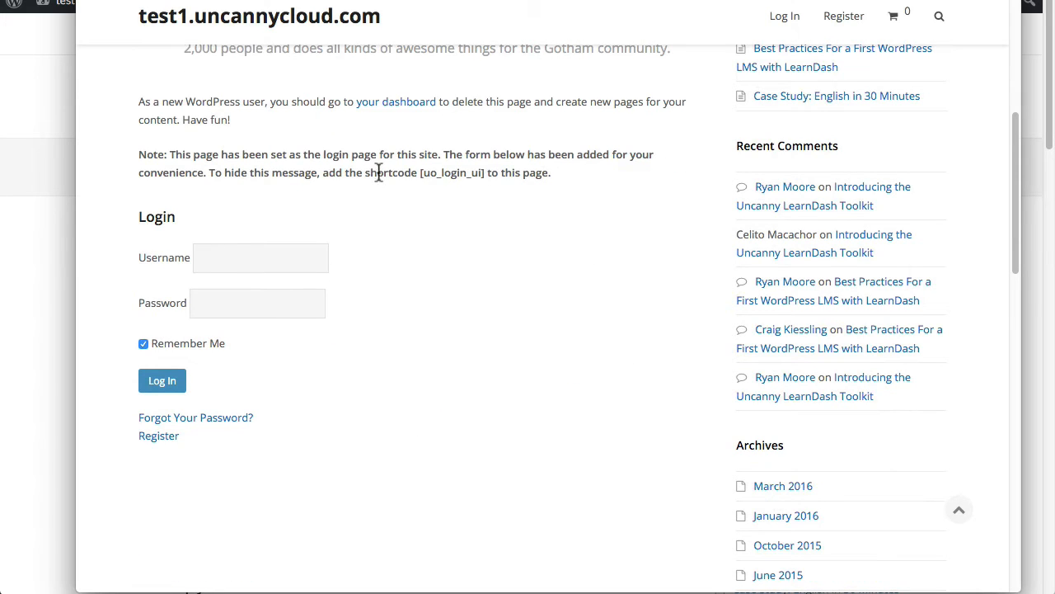
pyautogui.moveTo(472, 153)
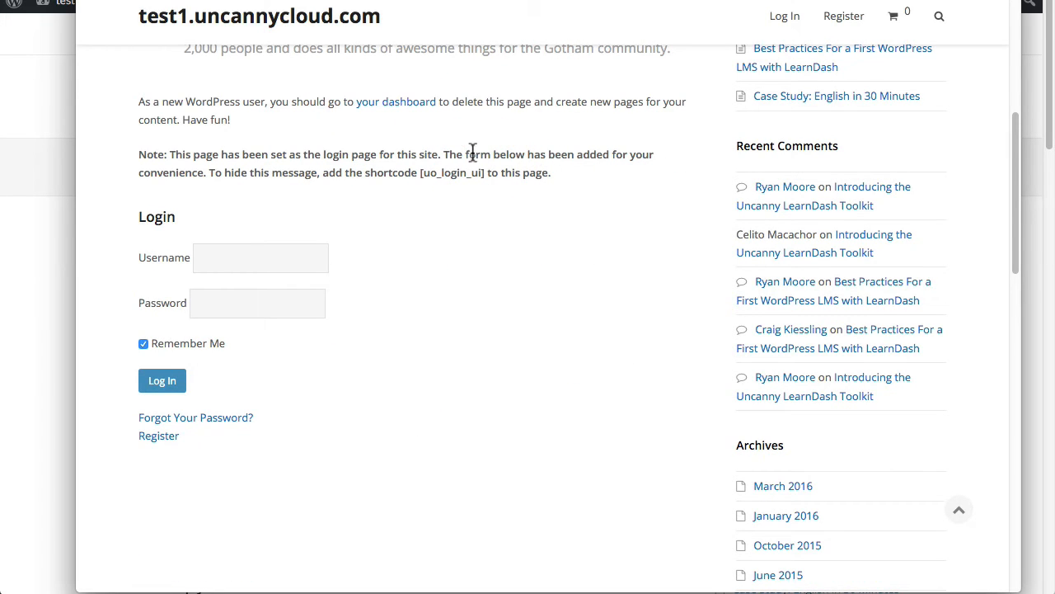
pyautogui.moveTo(472, 156)
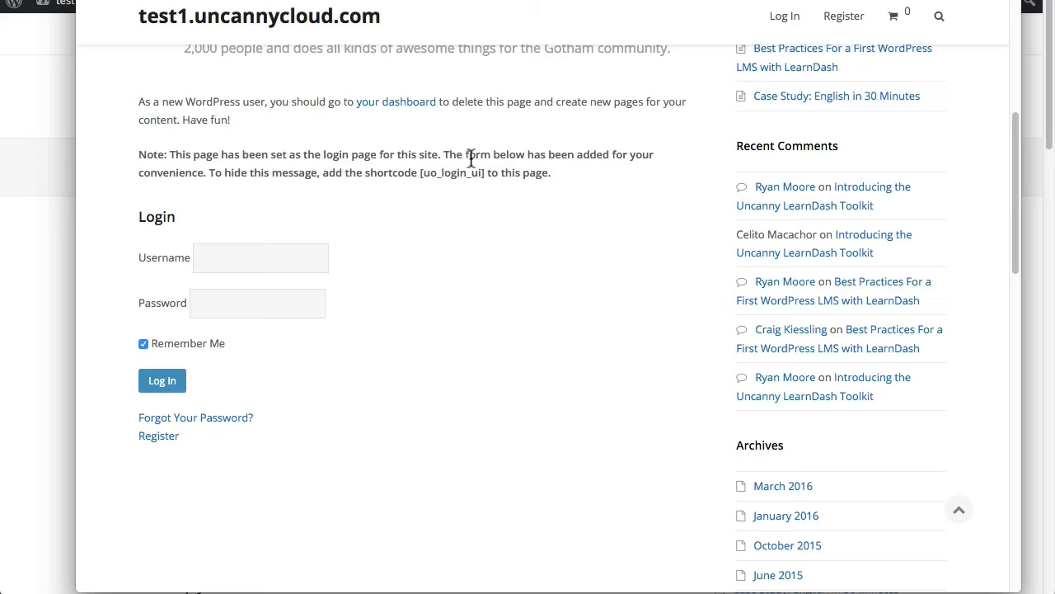
pyautogui.moveTo(413, 254)
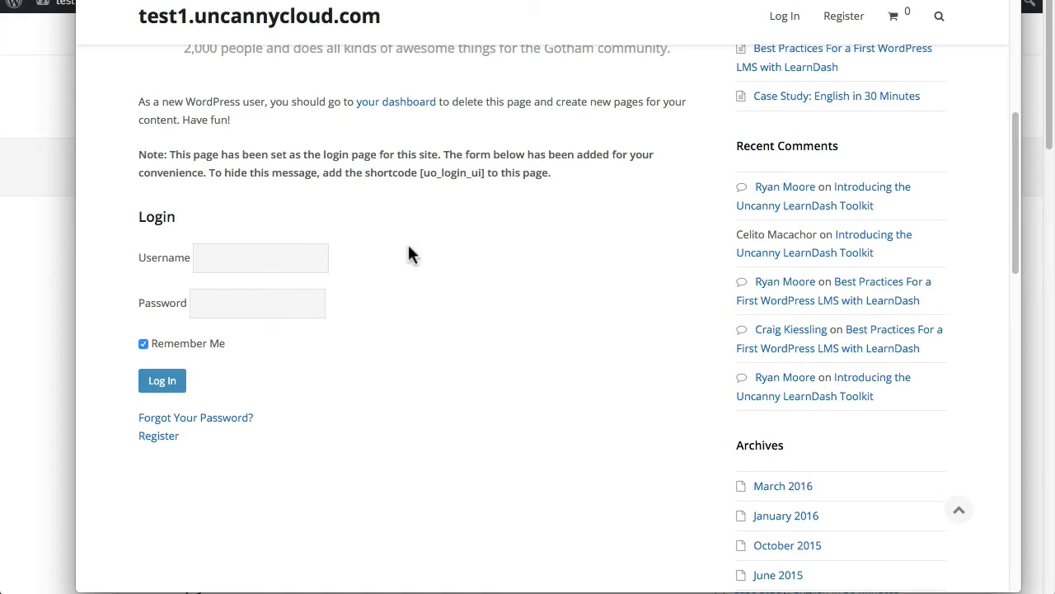
pyautogui.moveTo(434, 274)
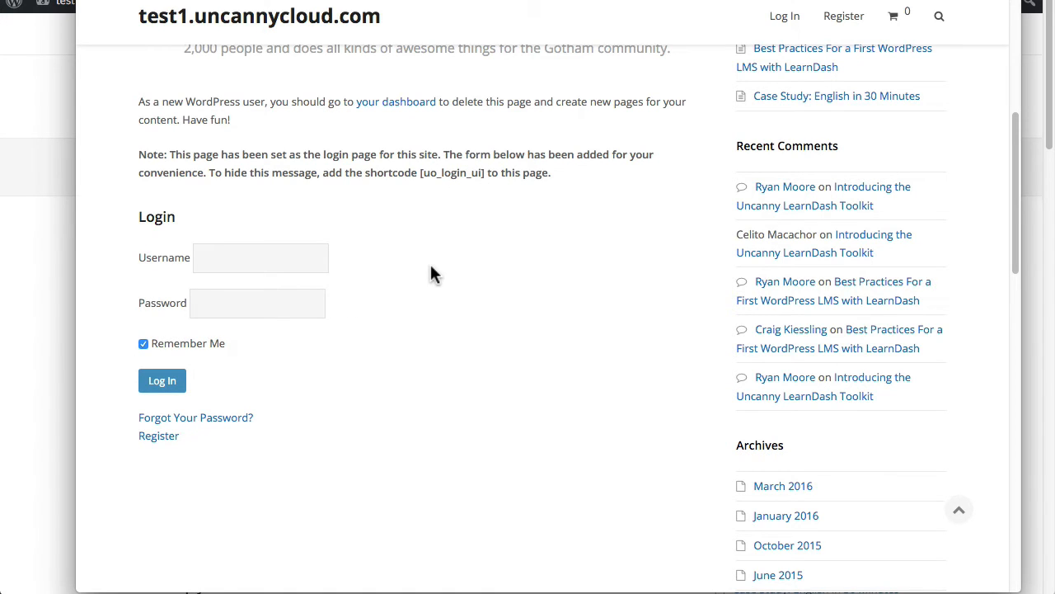
# - From the login form, open the Register For This Site registration page
pyautogui.scroll(3)
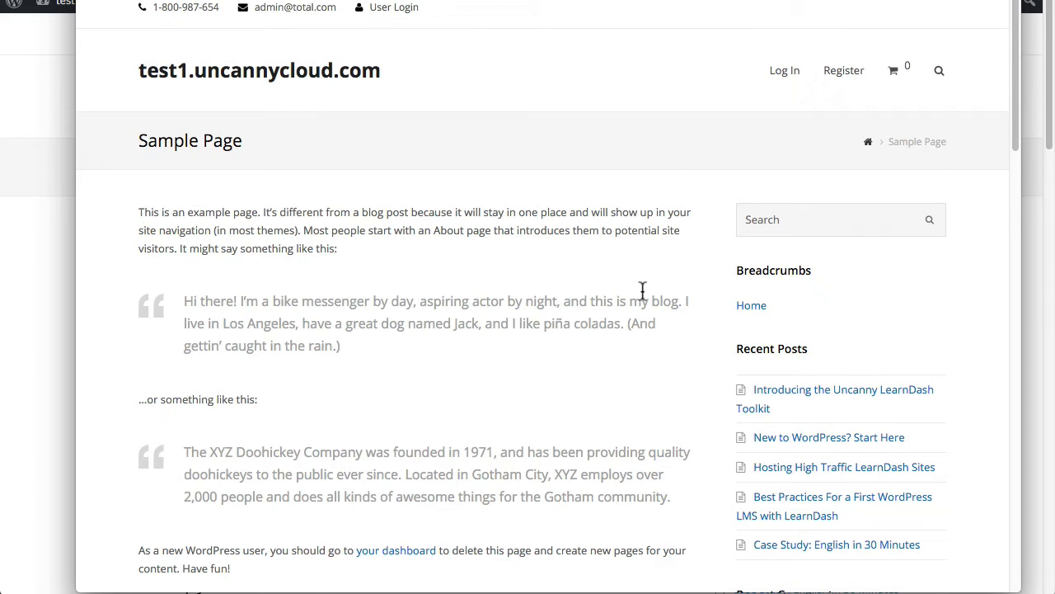
pyautogui.click(260, 207)
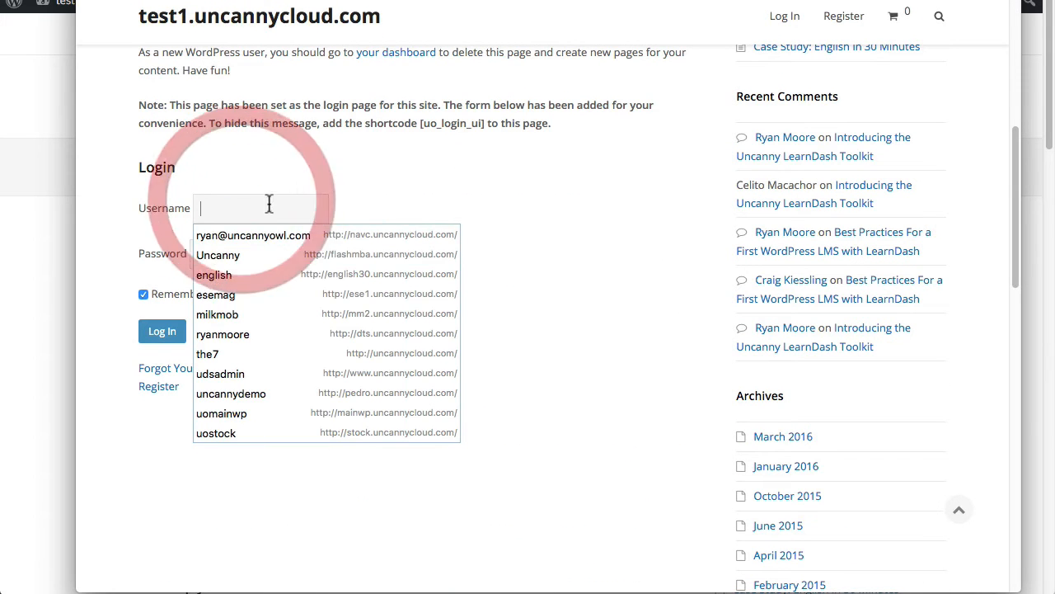
pyautogui.click(576, 306)
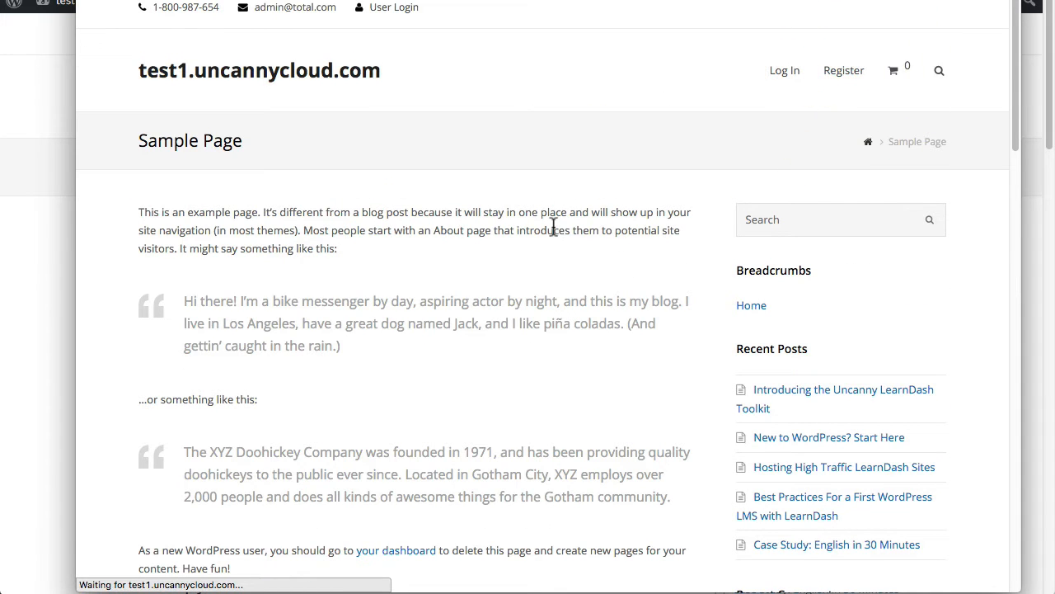
pyautogui.click(843, 70)
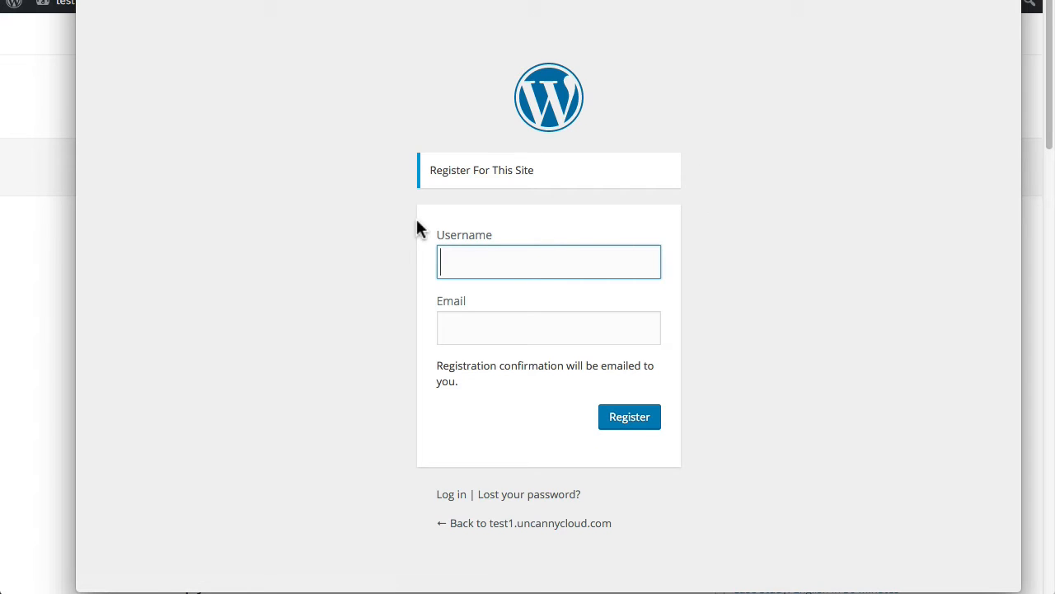
pyautogui.moveTo(598, 414)
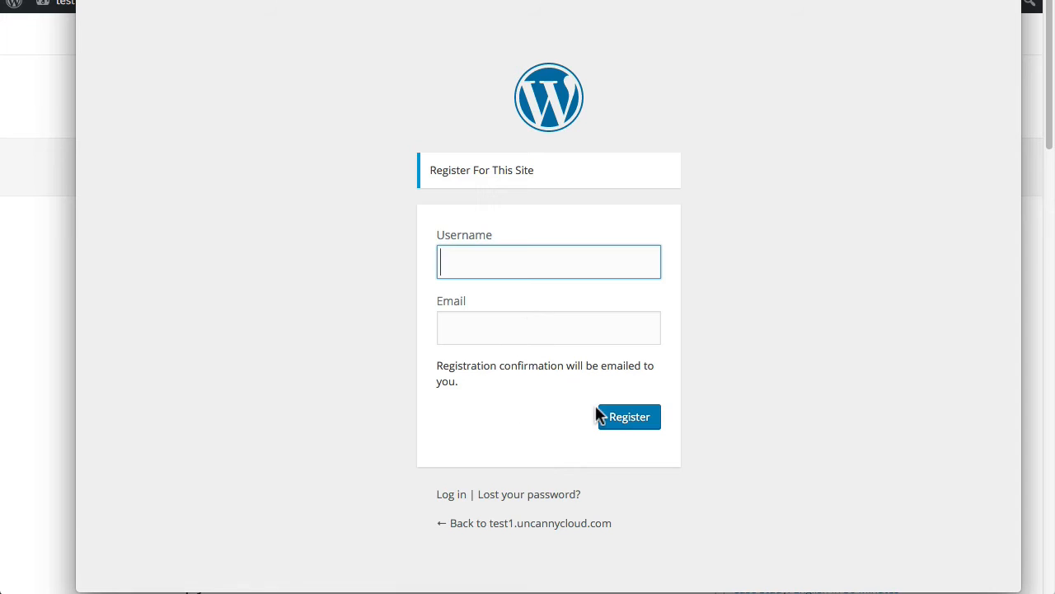
pyautogui.moveTo(490, 131)
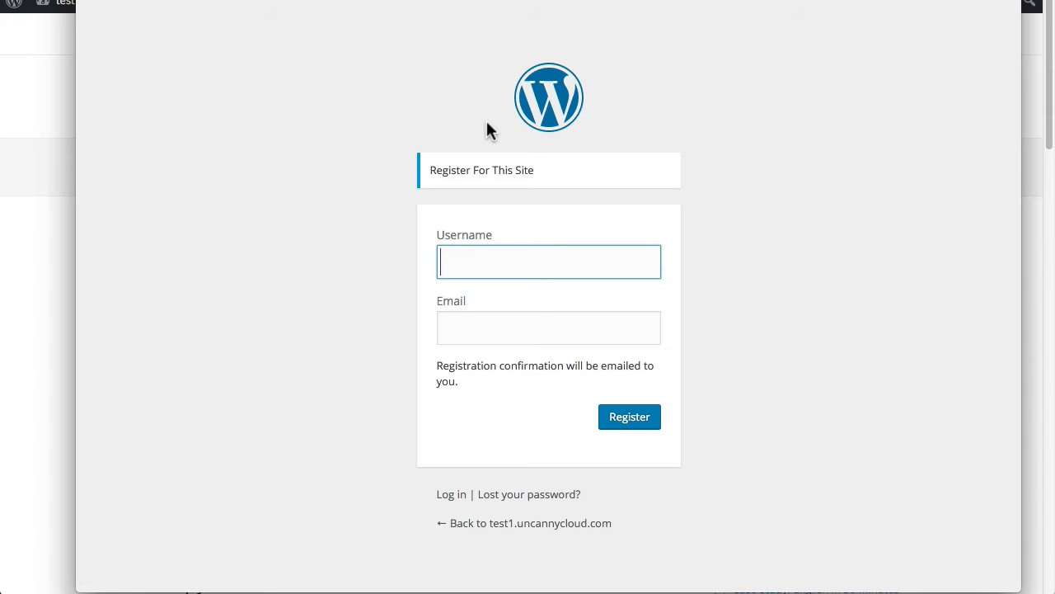
pyautogui.moveTo(464, 126)
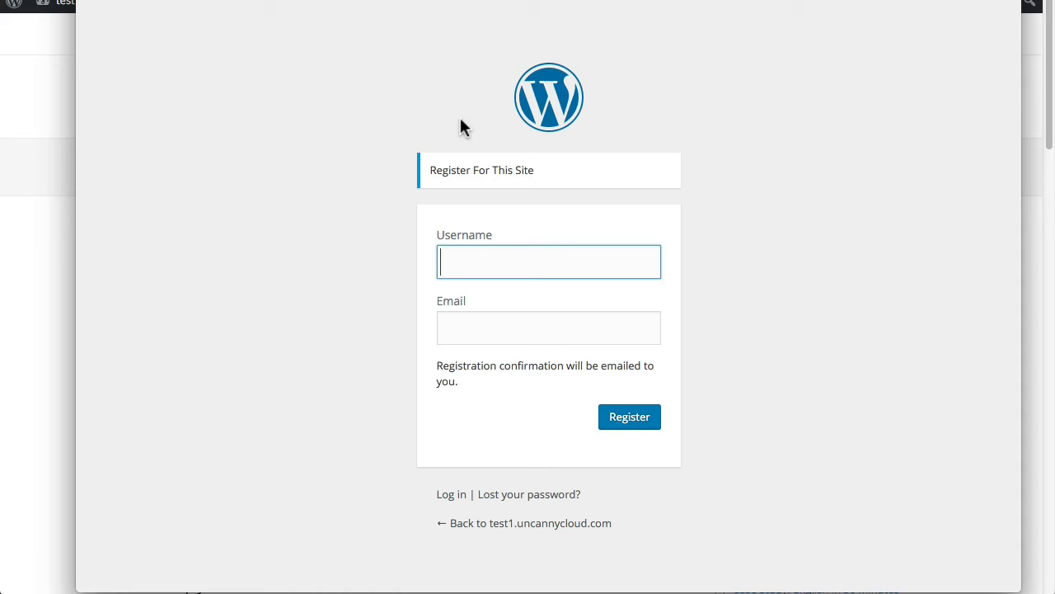
pyautogui.moveTo(500, 119)
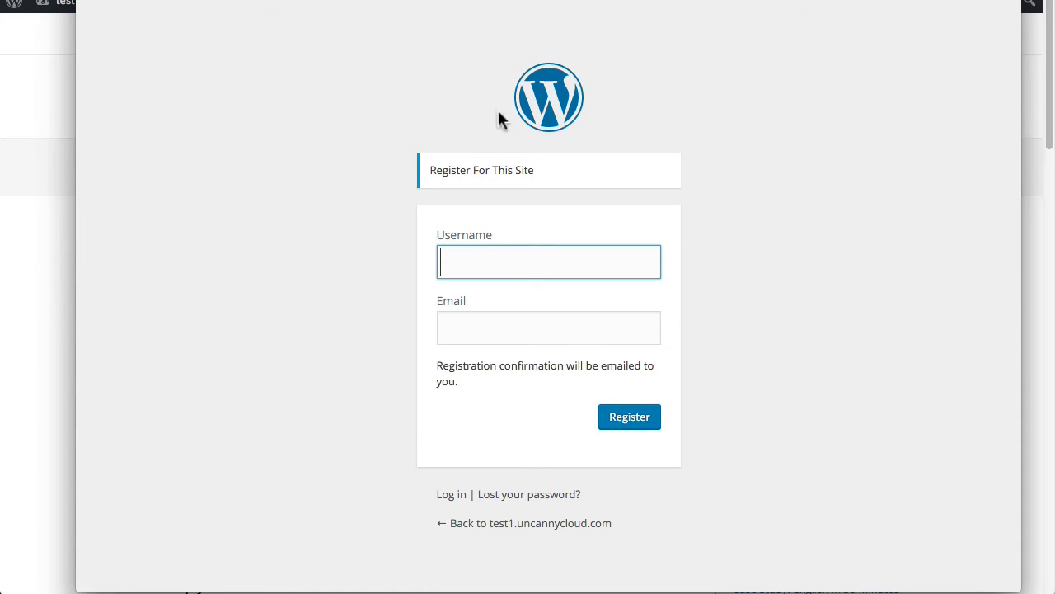
# - Go back to test1.uncannycloud.com, then return to the logged-in window's Test Topic page
pyautogui.click(530, 523)
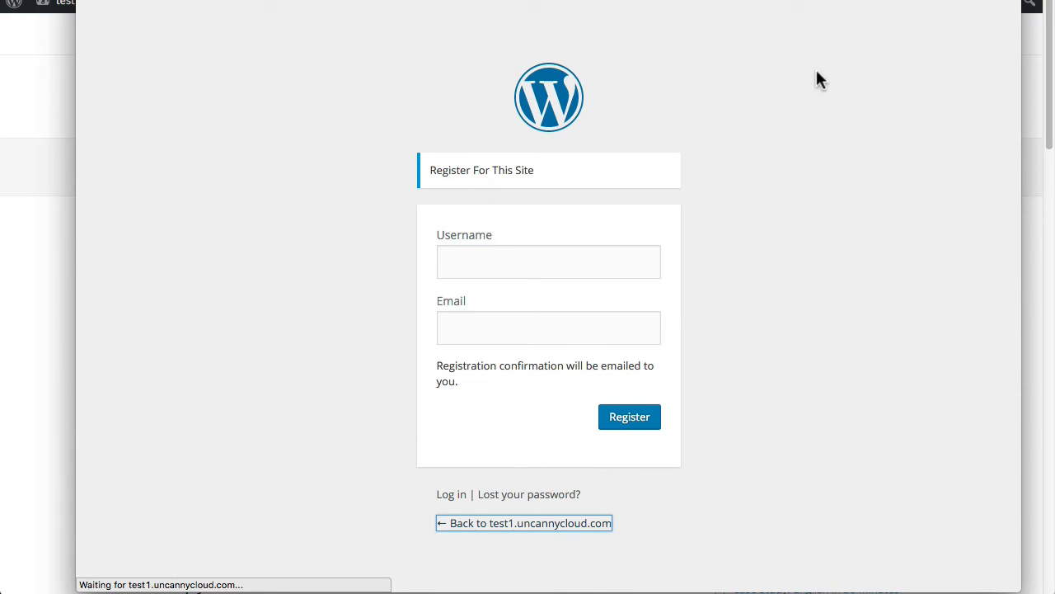
pyautogui.click(524, 523)
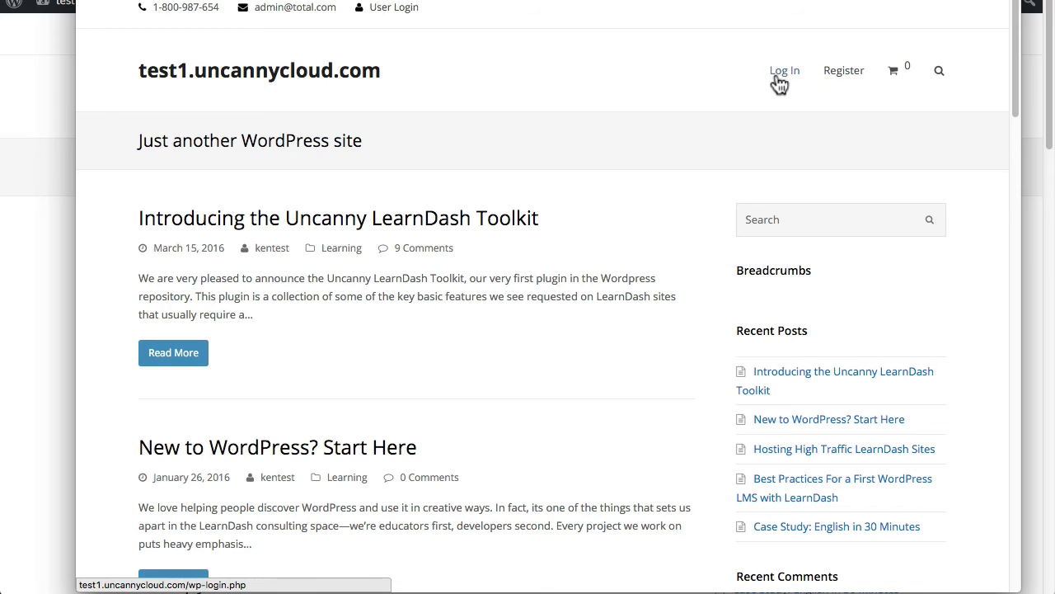
pyautogui.moveTo(804, 74)
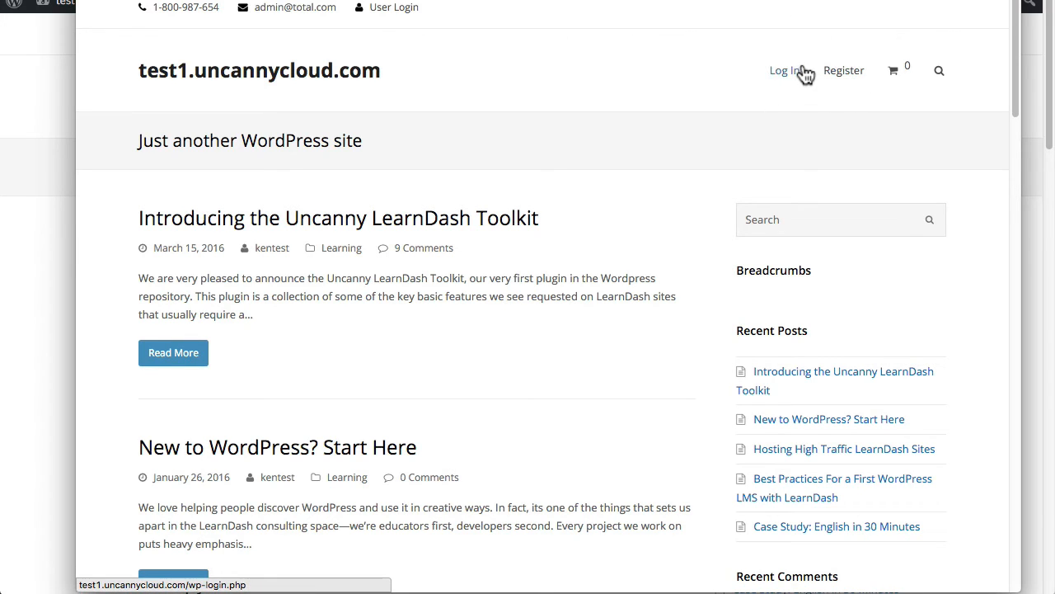
pyautogui.click(784, 70)
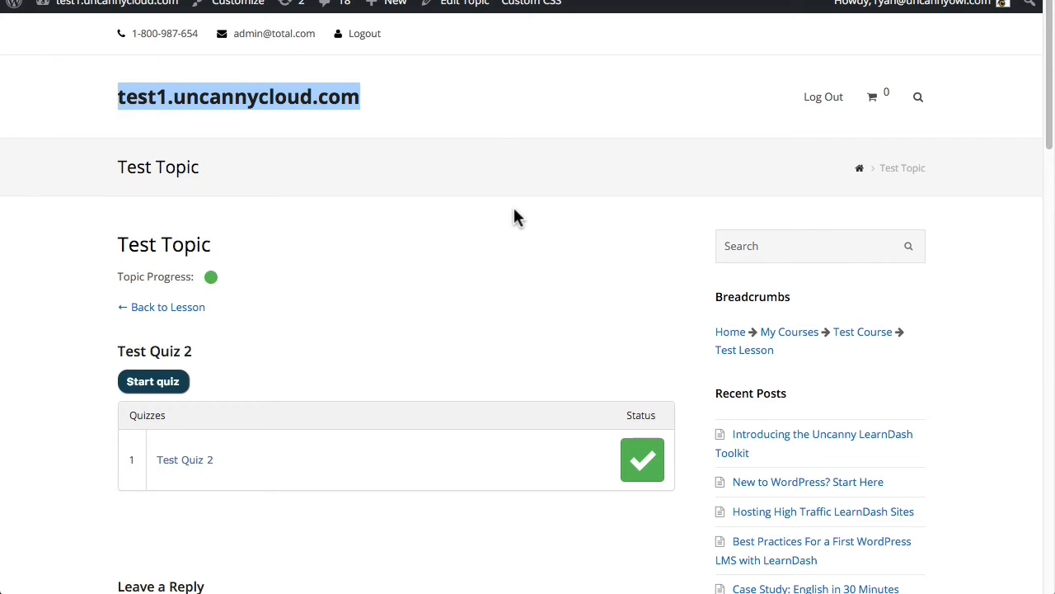
pyautogui.moveTo(494, 132)
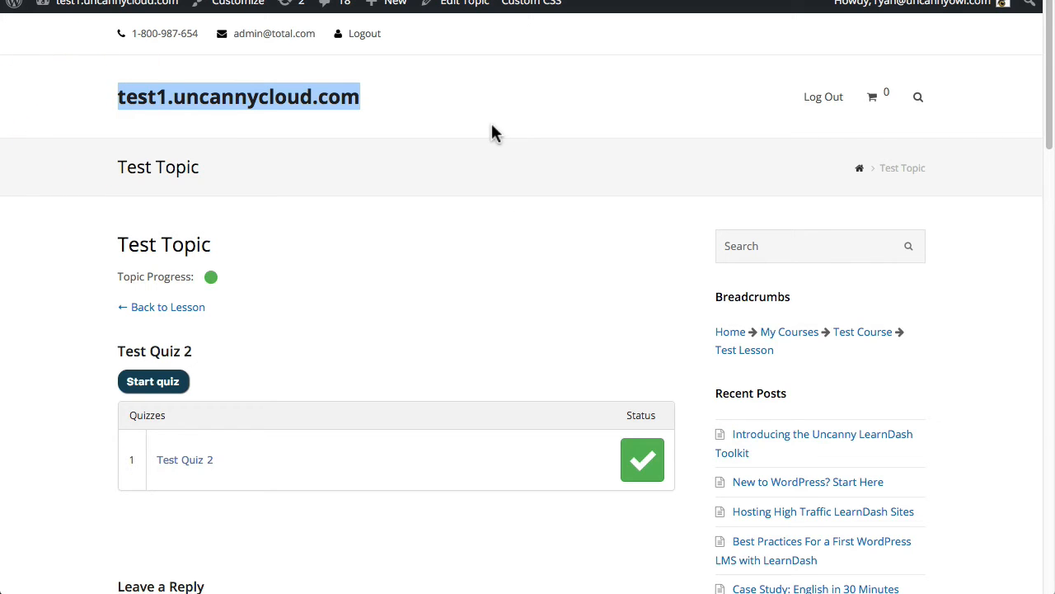
# - Create a new page via the admin bar titled 'Login & Logout Exampes'
pyautogui.click(395, 3)
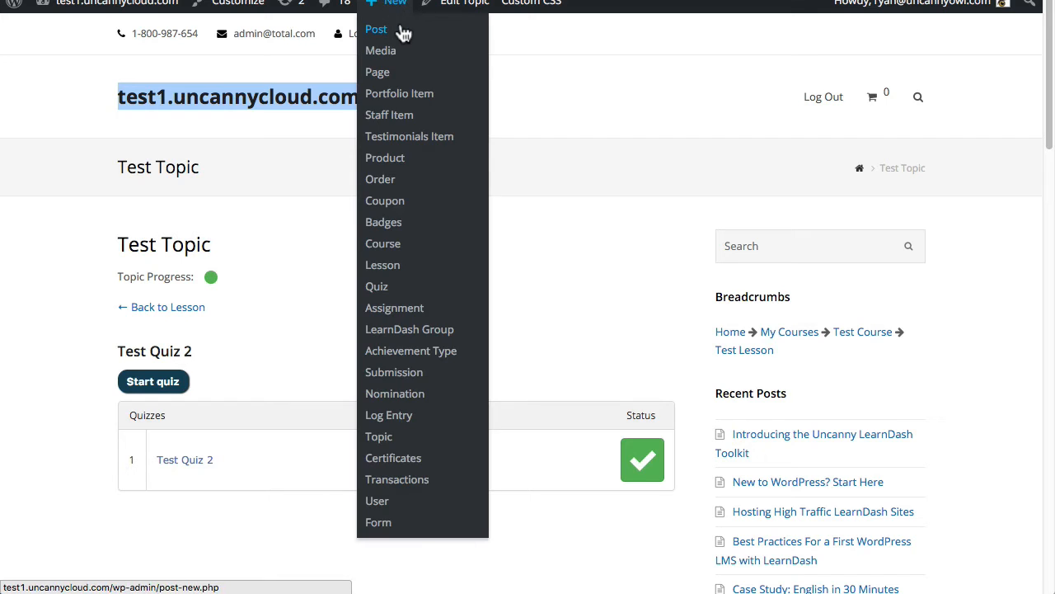
pyautogui.click(631, 159)
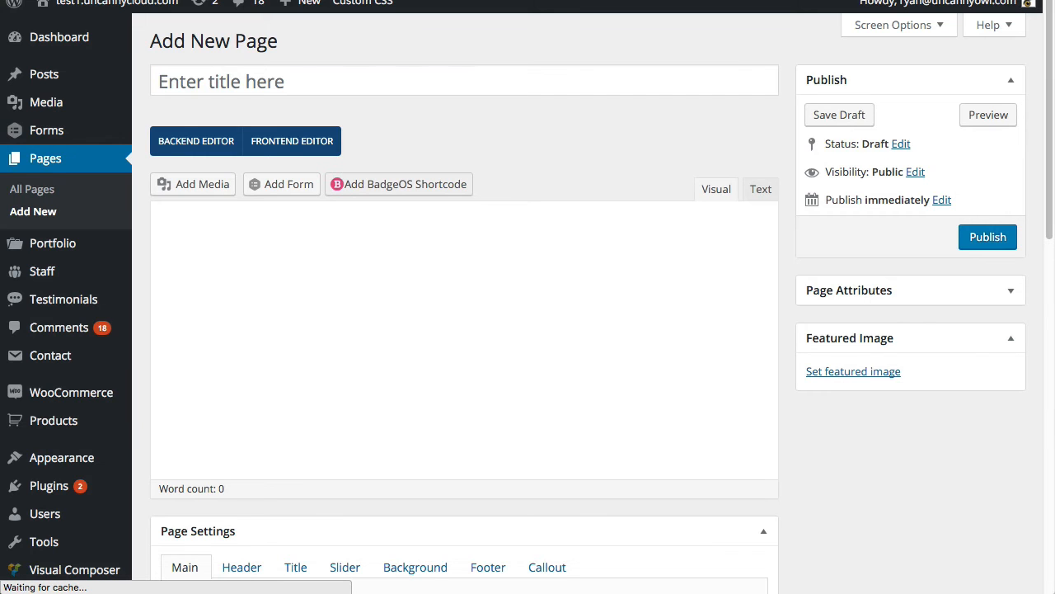
pyautogui.click(243, 80)
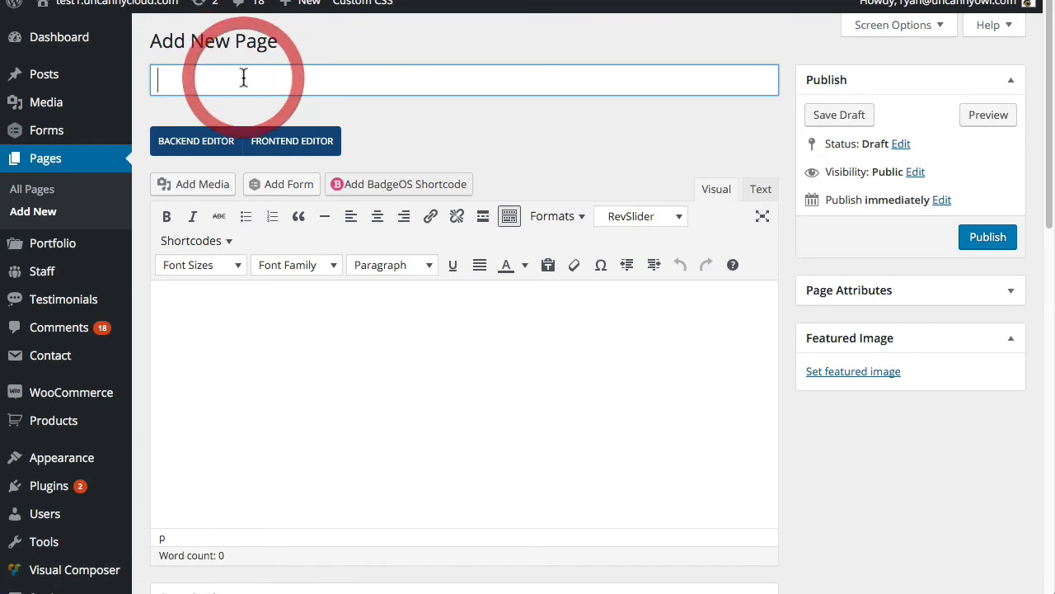
pyautogui.write('Log')
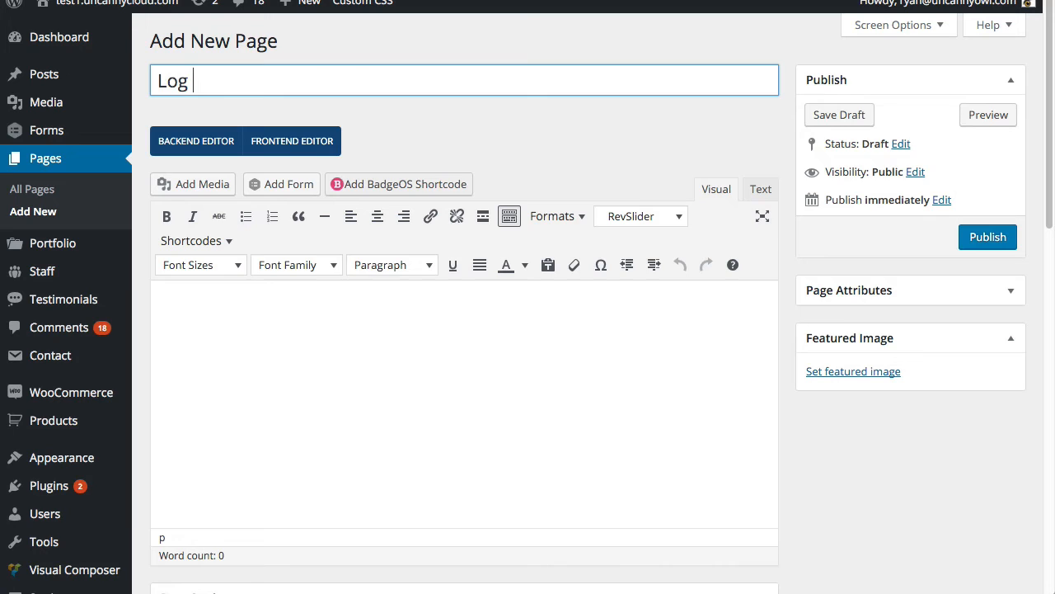
pyautogui.write('in')
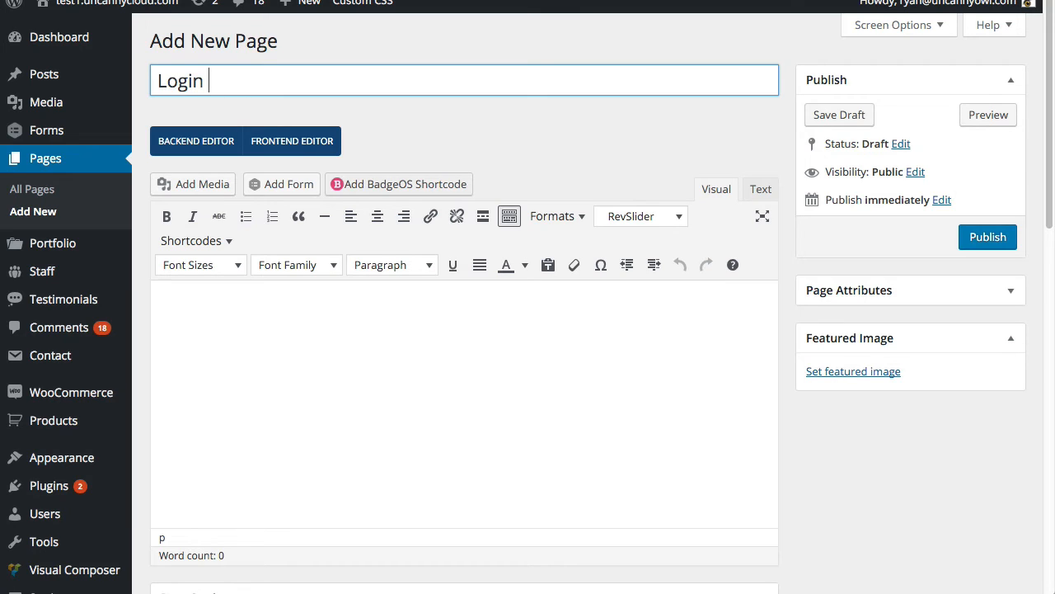
pyautogui.write('& Logout Exa')
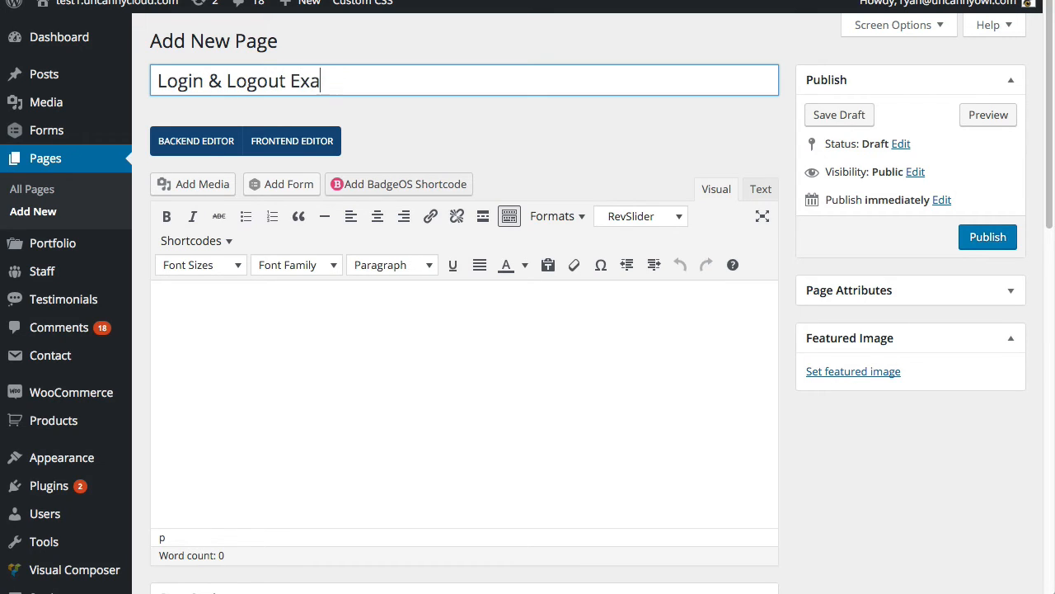
pyautogui.write('mpes')
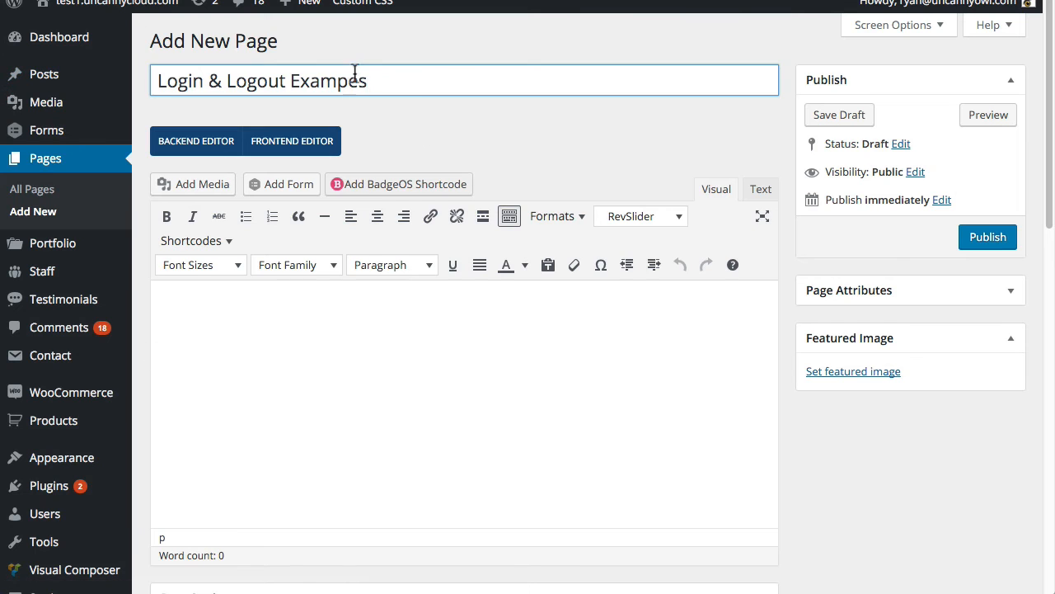
pyautogui.moveTo(531, 410)
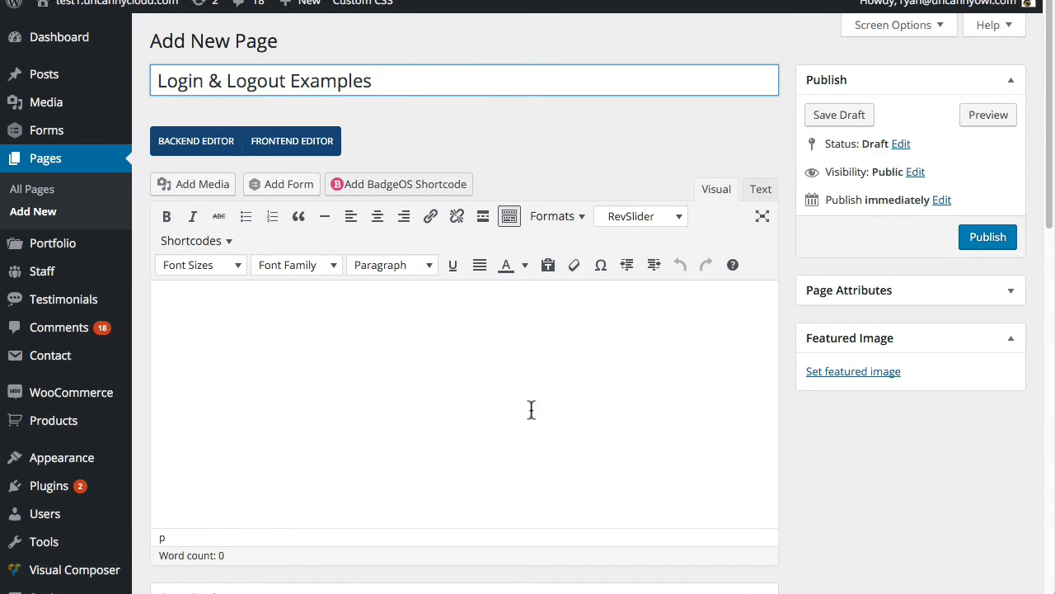
# - Enter [uo_login], [uo_logout], [uo_loginout] and [uo_register] on separate body lines, then publish
pyautogui.click(838, 115)
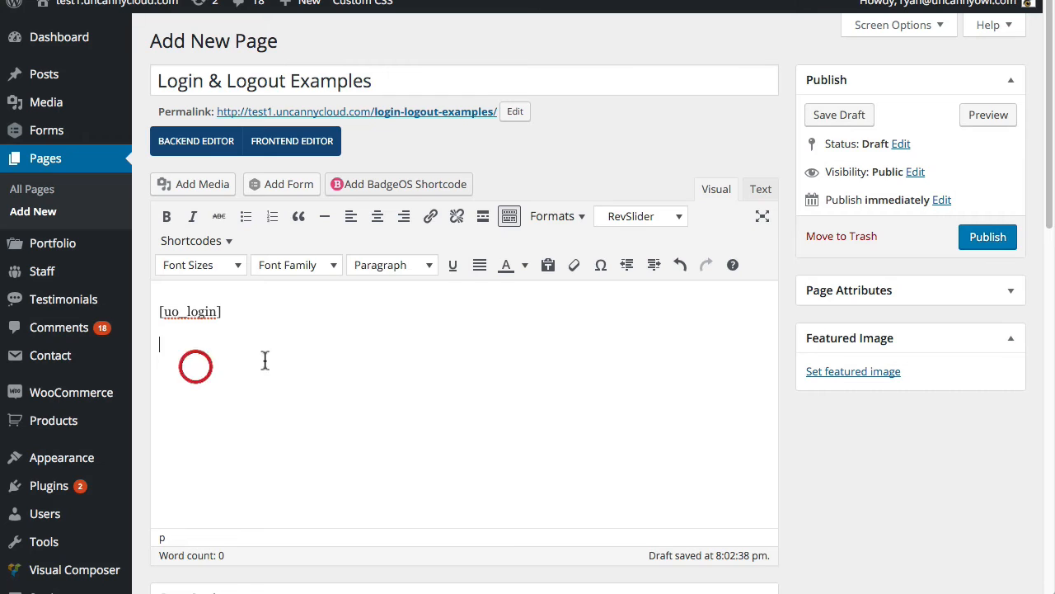
pyautogui.write('[uo_logout]')
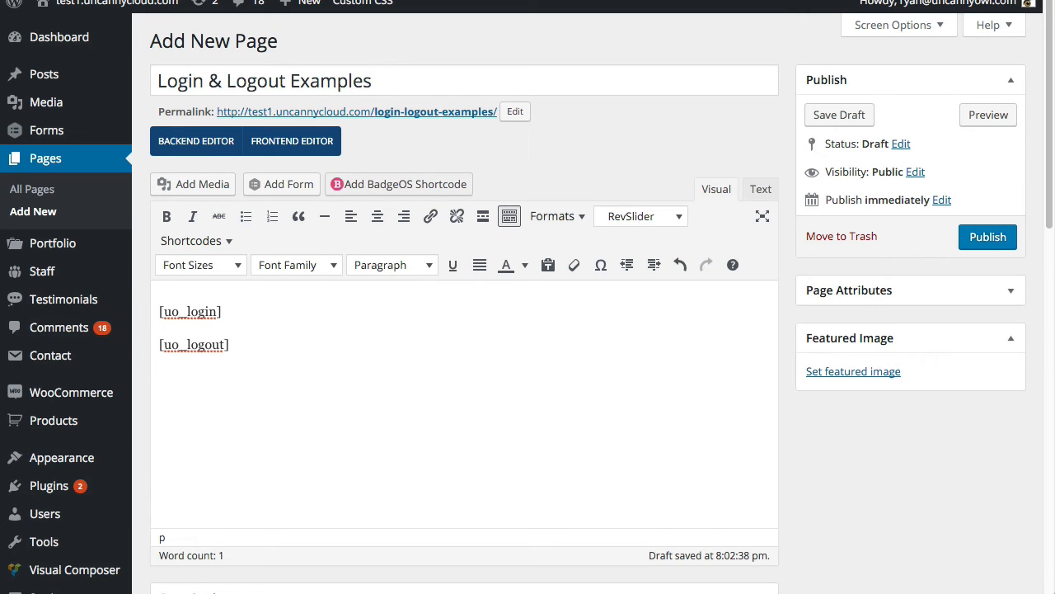
pyautogui.write('[uo_loginout]')
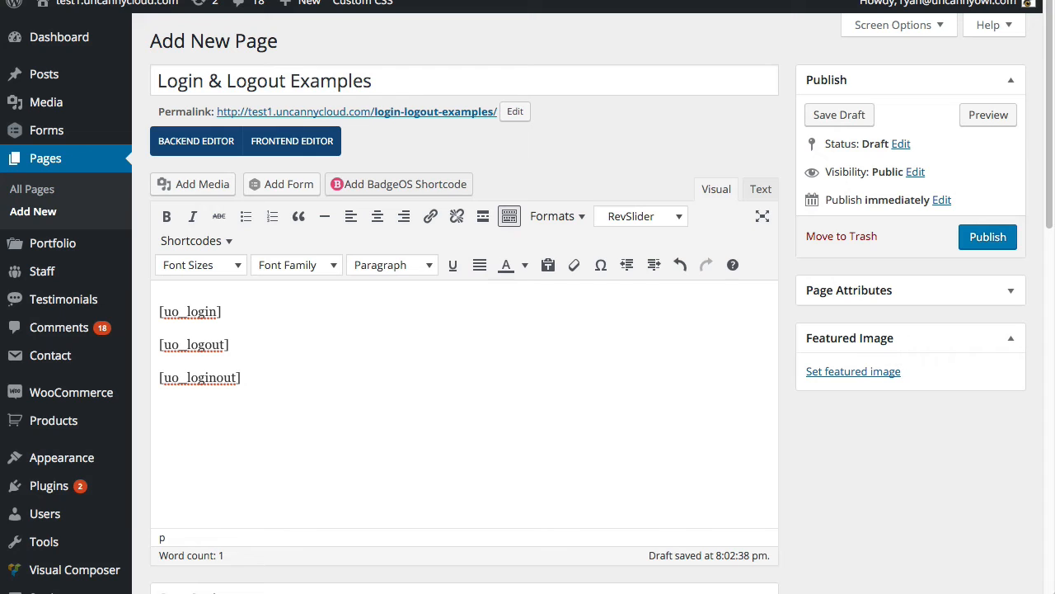
pyautogui.moveTo(158, 376)
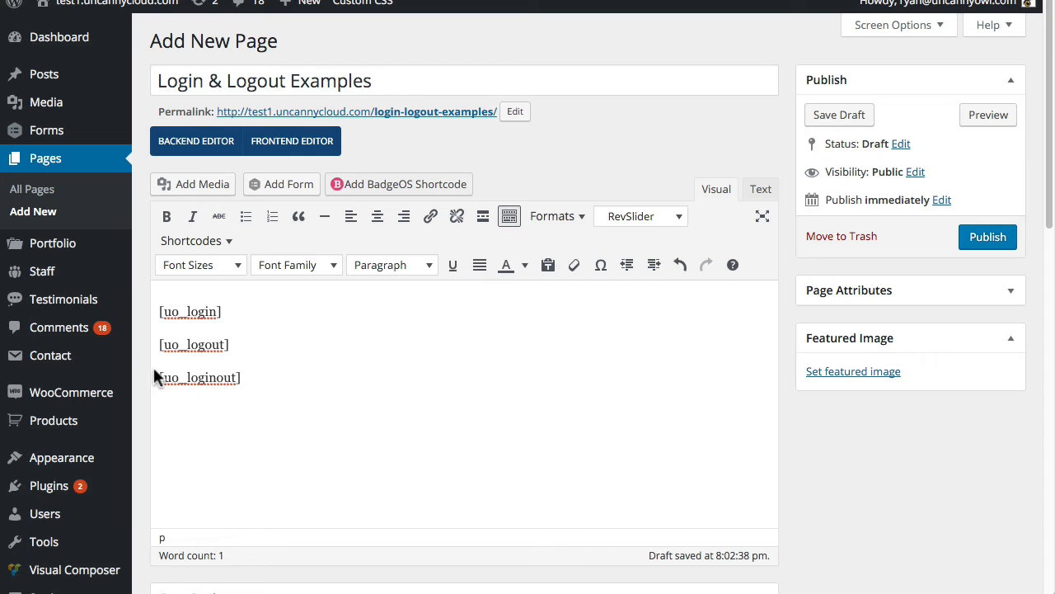
pyautogui.write('[uo_register]')
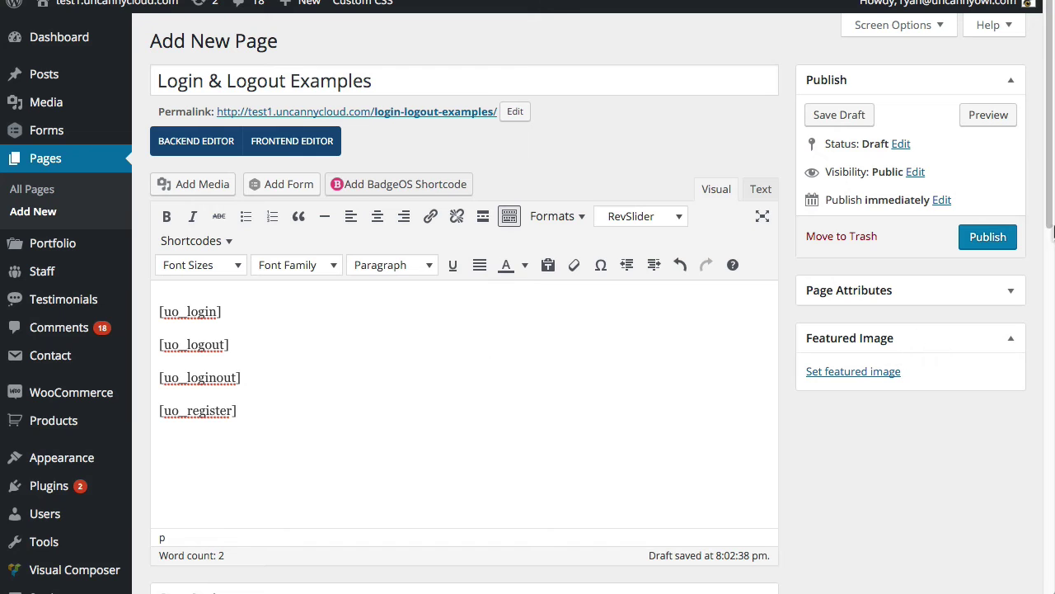
pyautogui.click(987, 237)
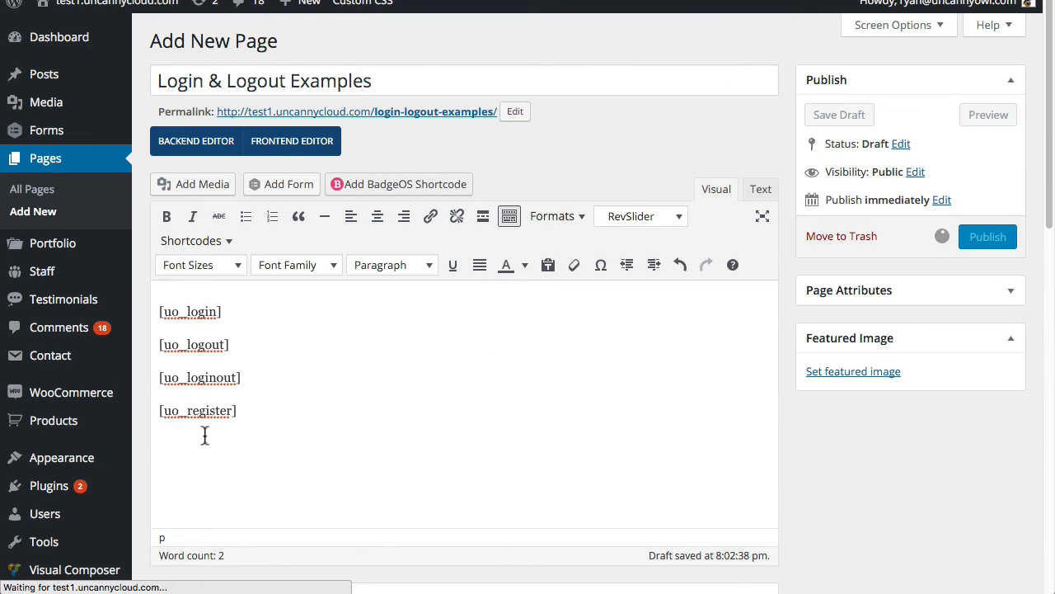
pyautogui.moveTo(653, 35)
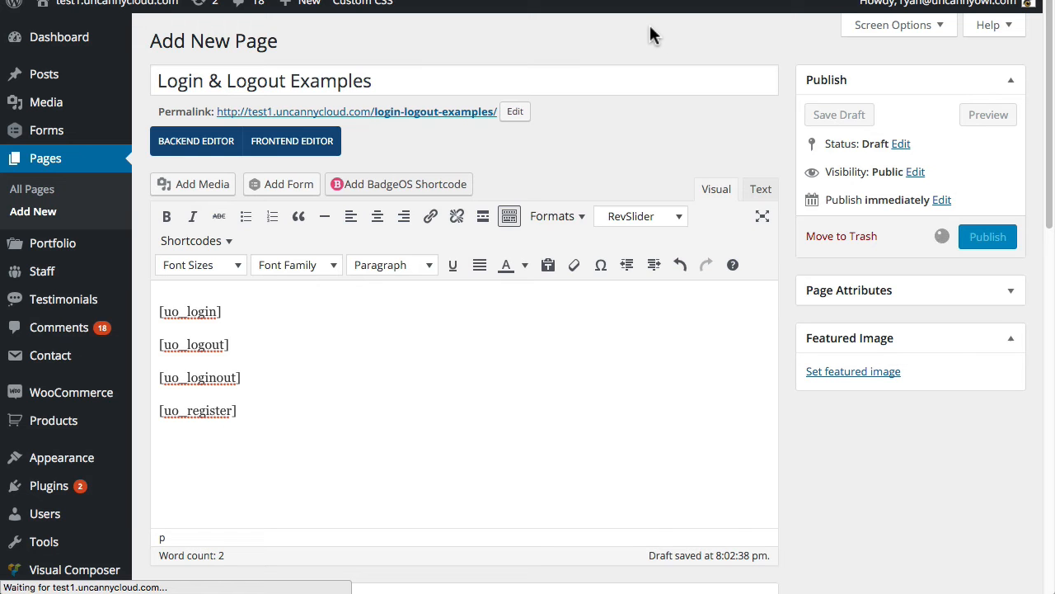
# - Open the published Login & Logout Examples page on the live site
pyautogui.click(987, 237)
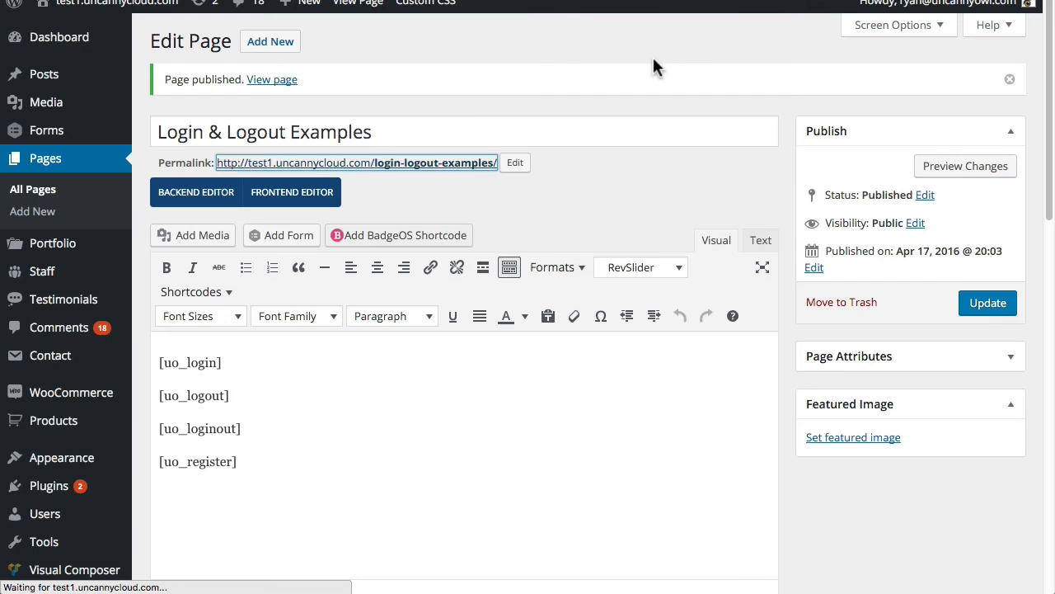
pyautogui.click(272, 79)
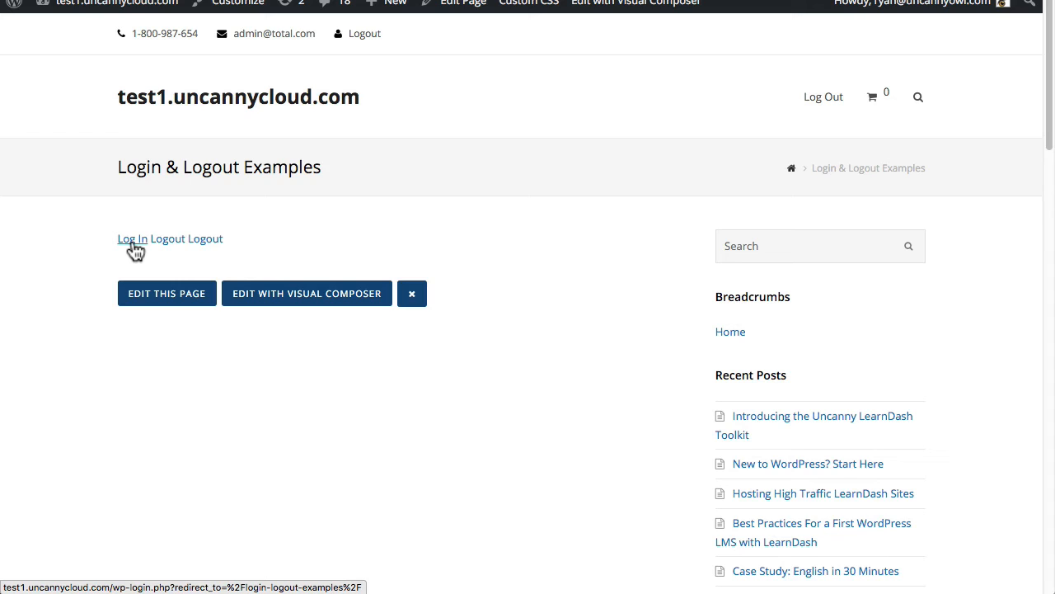
pyautogui.moveTo(175, 239)
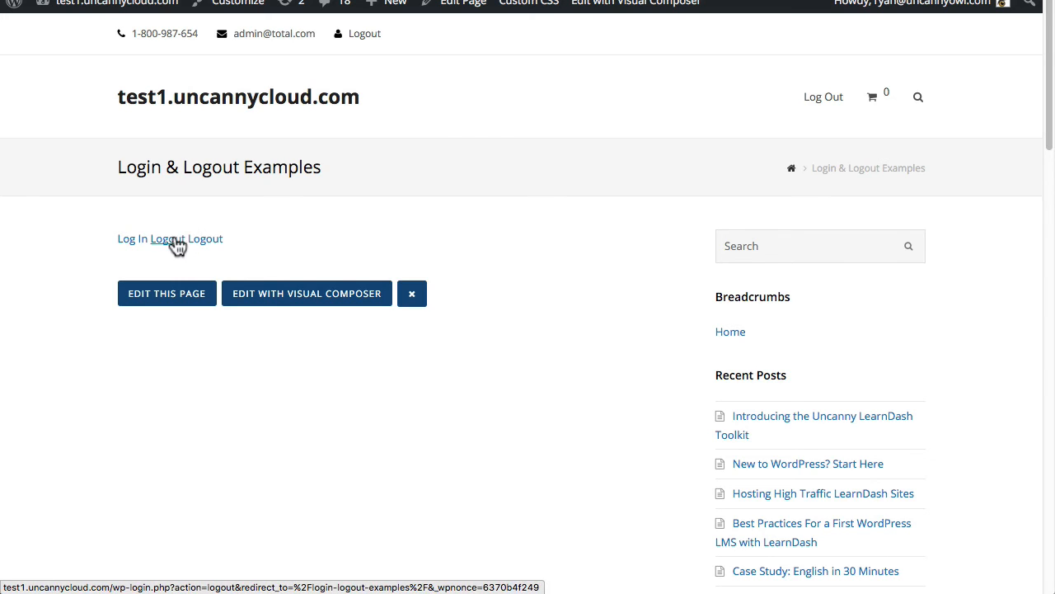
pyautogui.moveTo(229, 246)
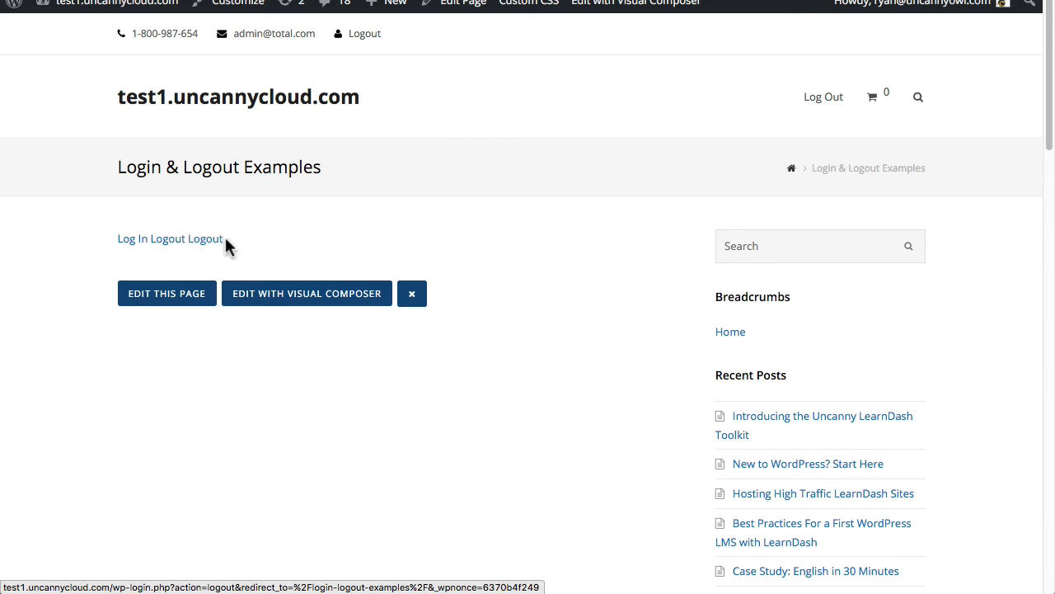
pyautogui.moveTo(320, 232)
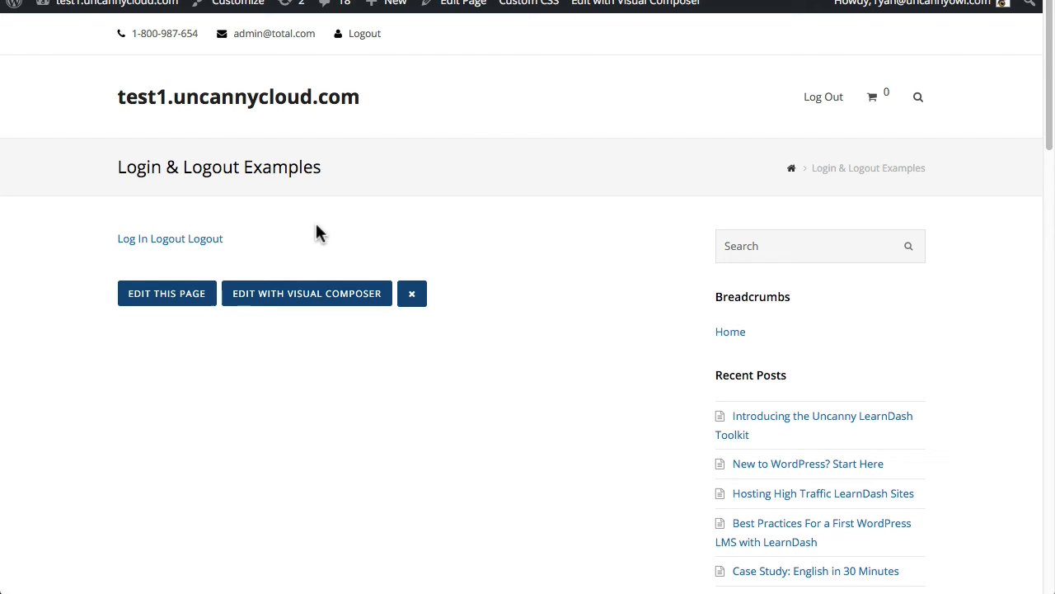
pyautogui.moveTo(594, 95)
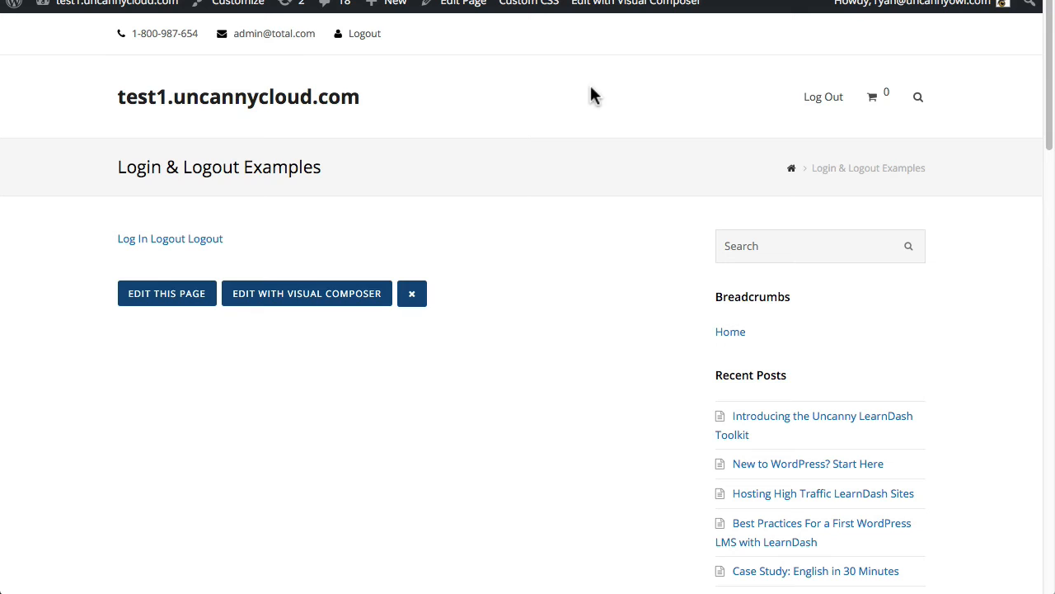
pyautogui.moveTo(155, 127)
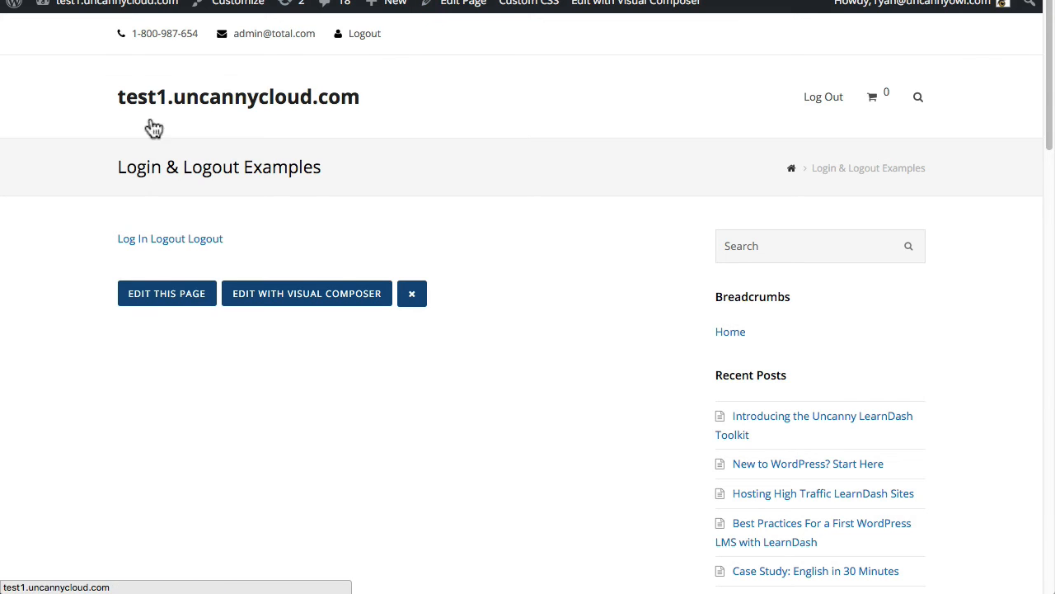
pyautogui.moveTo(132, 245)
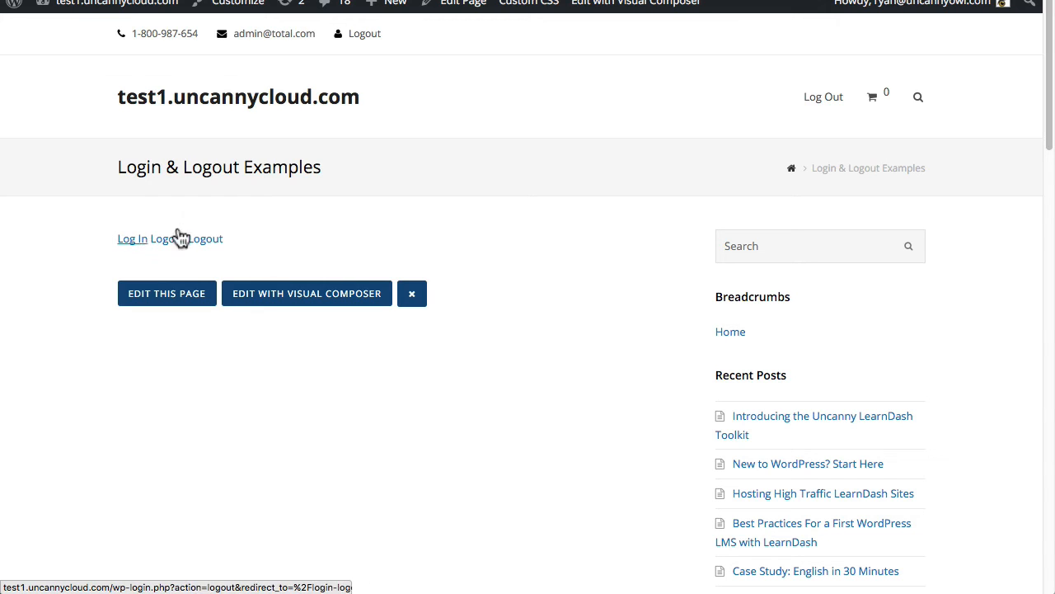
pyautogui.moveTo(261, 217)
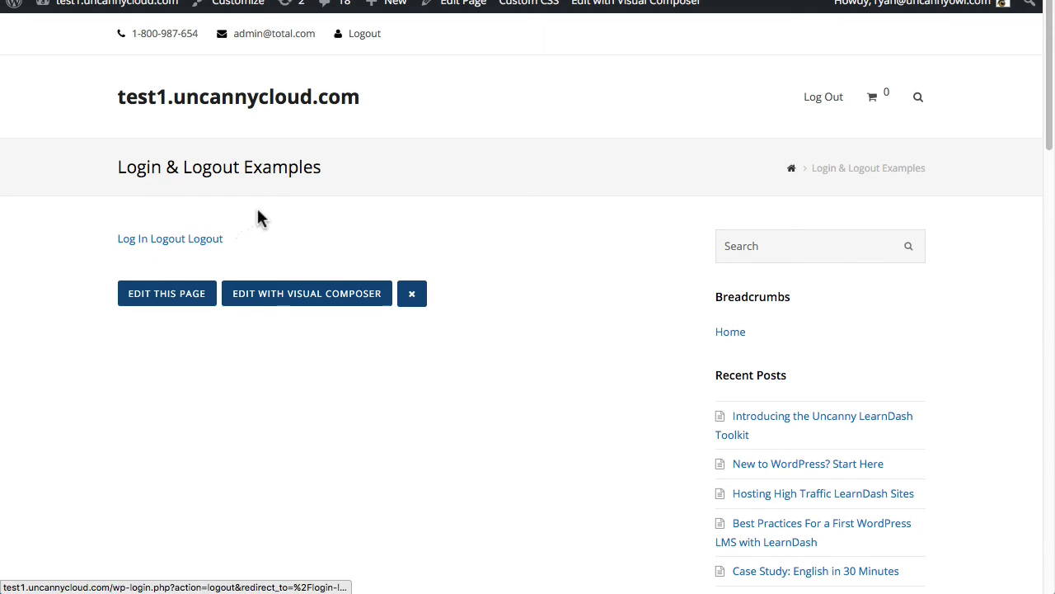
pyautogui.moveTo(272, 201)
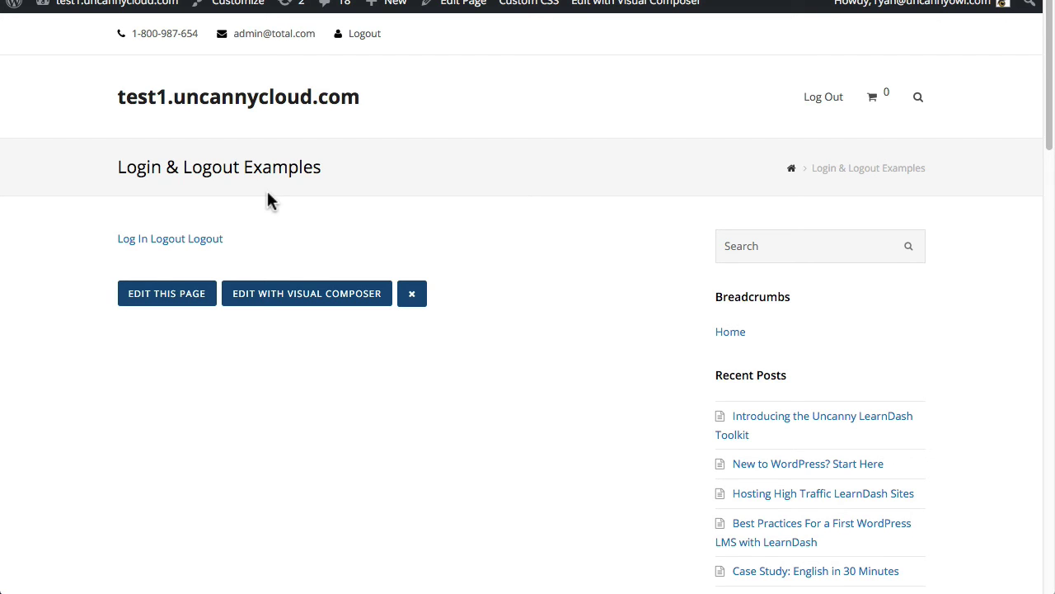
pyautogui.moveTo(599, 277)
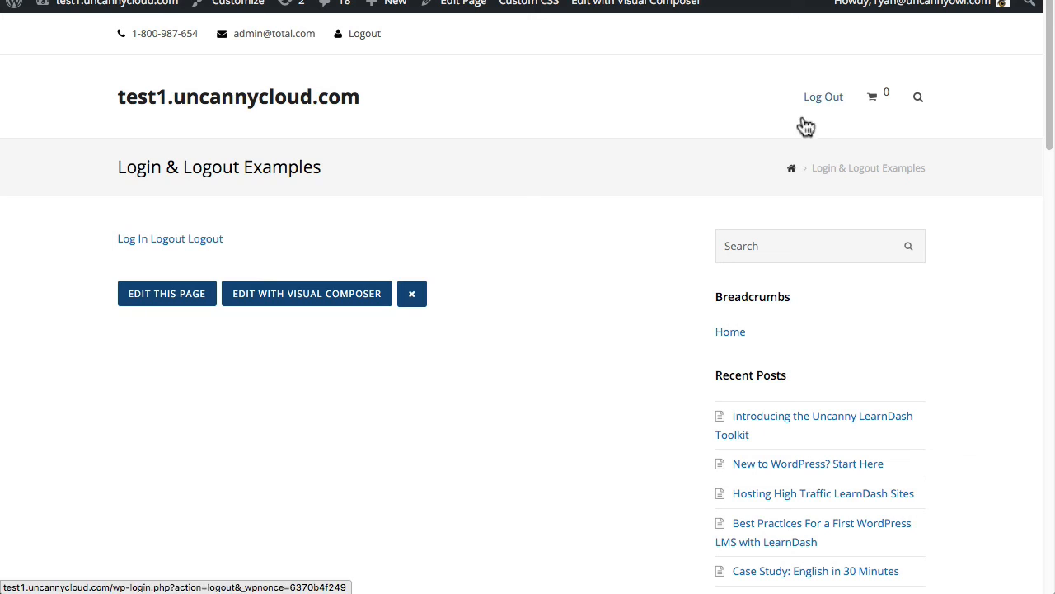
pyautogui.moveTo(368, 244)
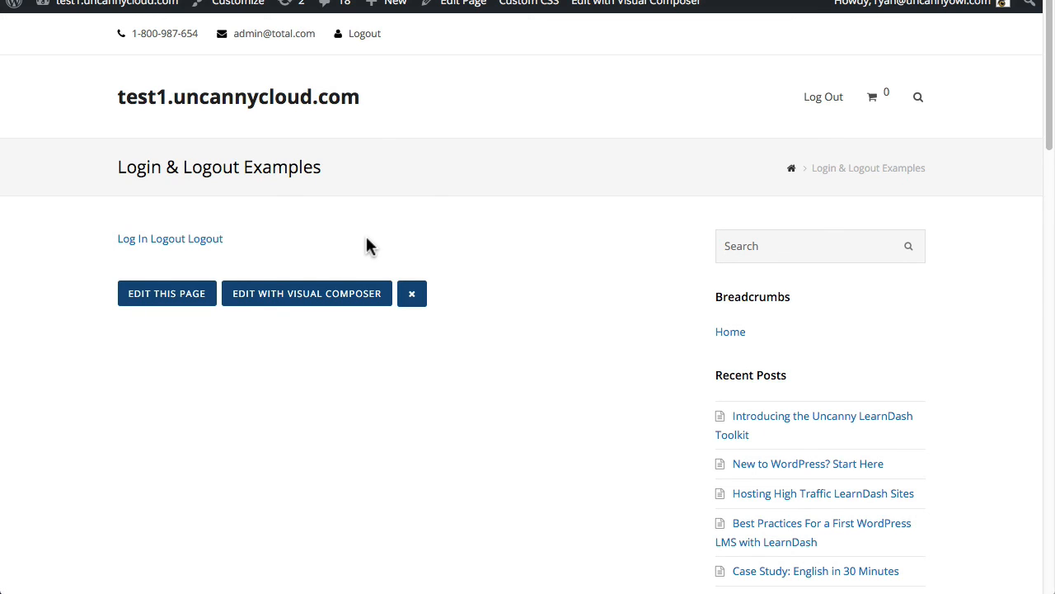